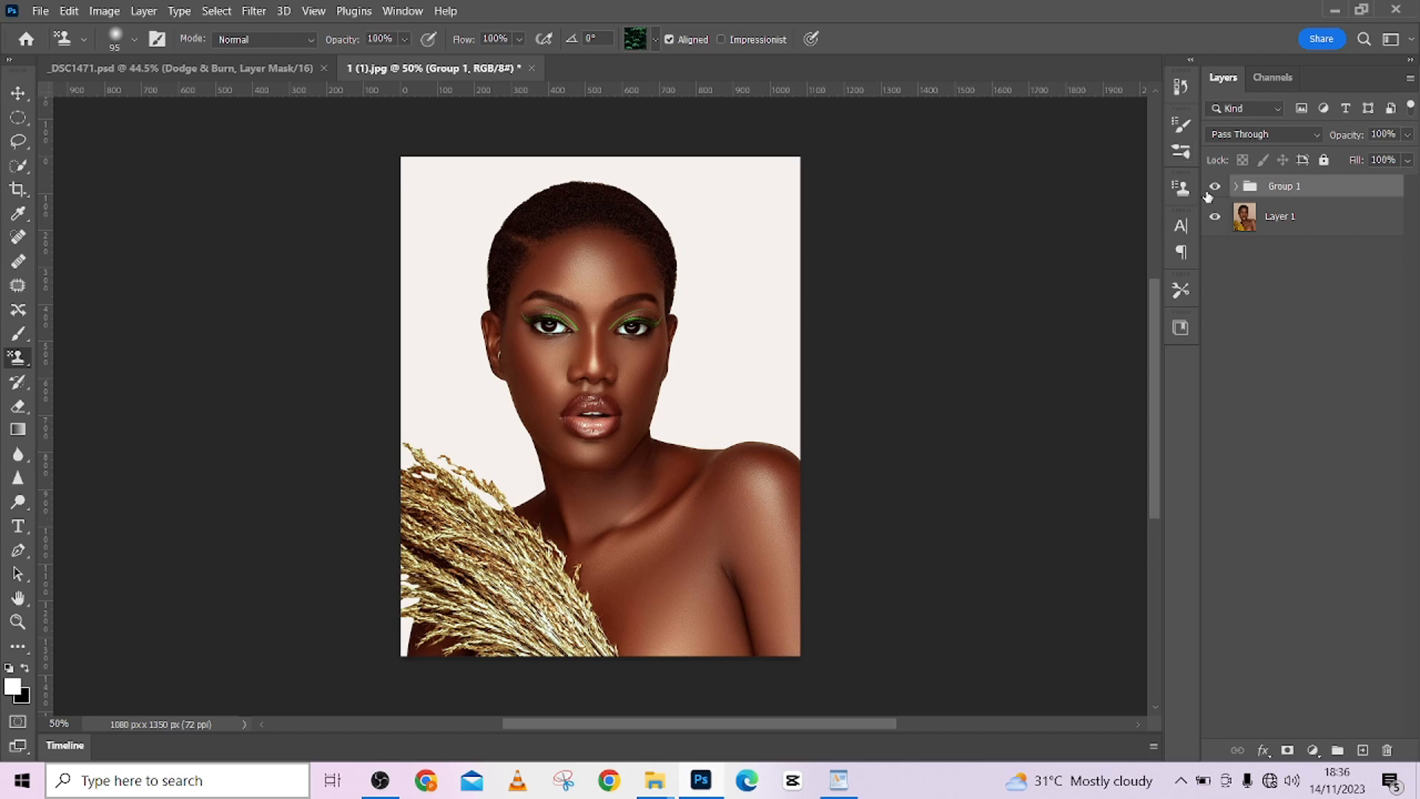
Step: Toggle the retouching group's visibility and expand it to compare against the original portrait
left_click(1215, 215)
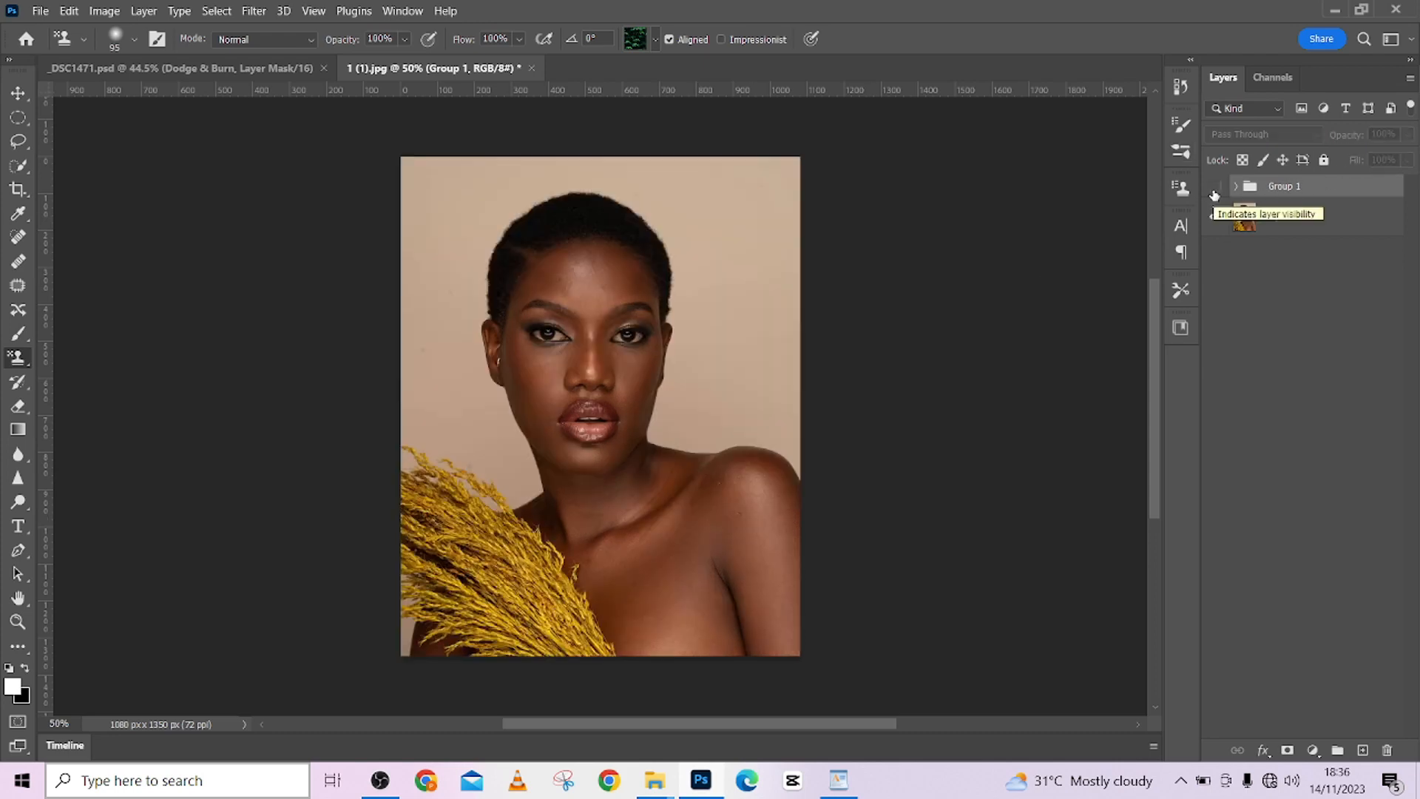
left_click(1214, 186)
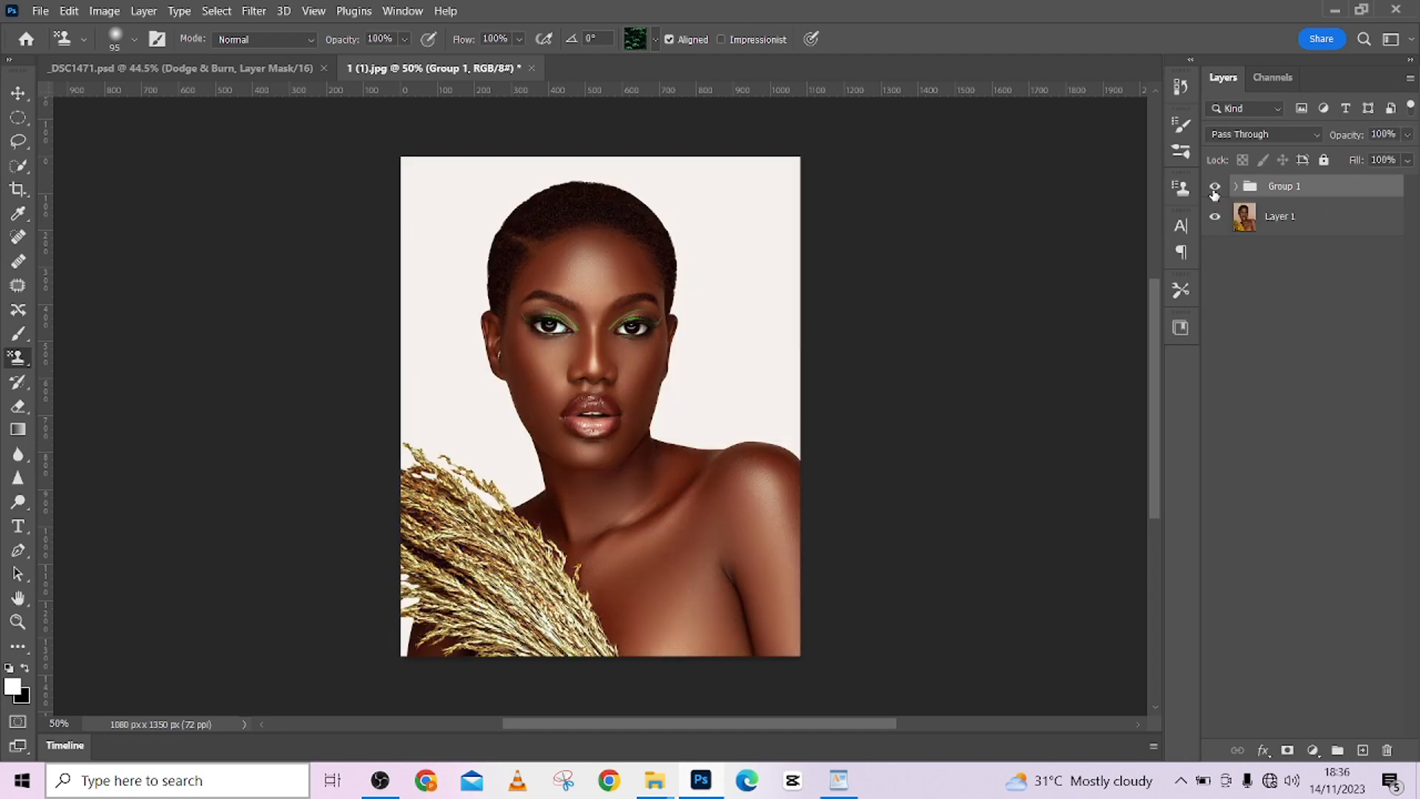
left_click(1235, 185)
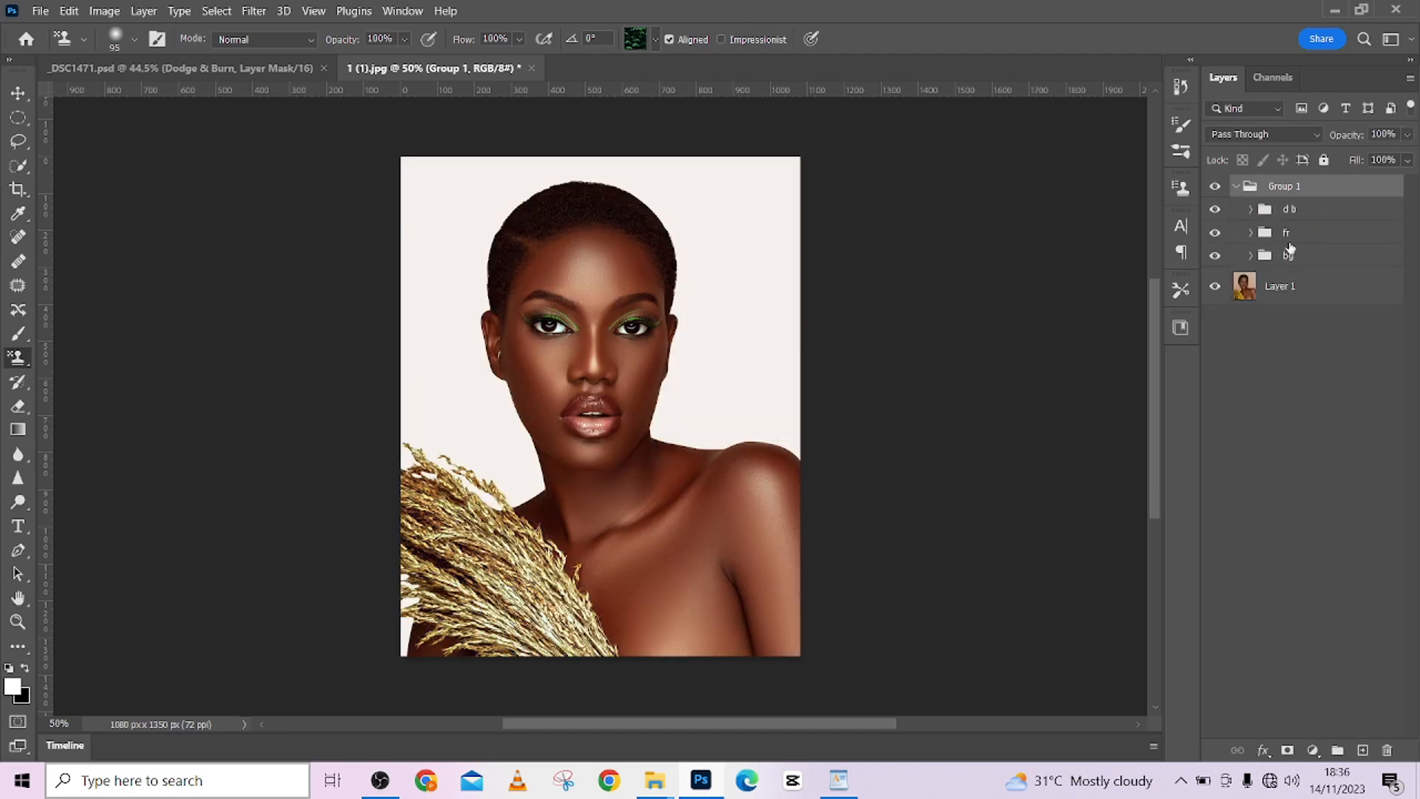
left_click(1235, 186)
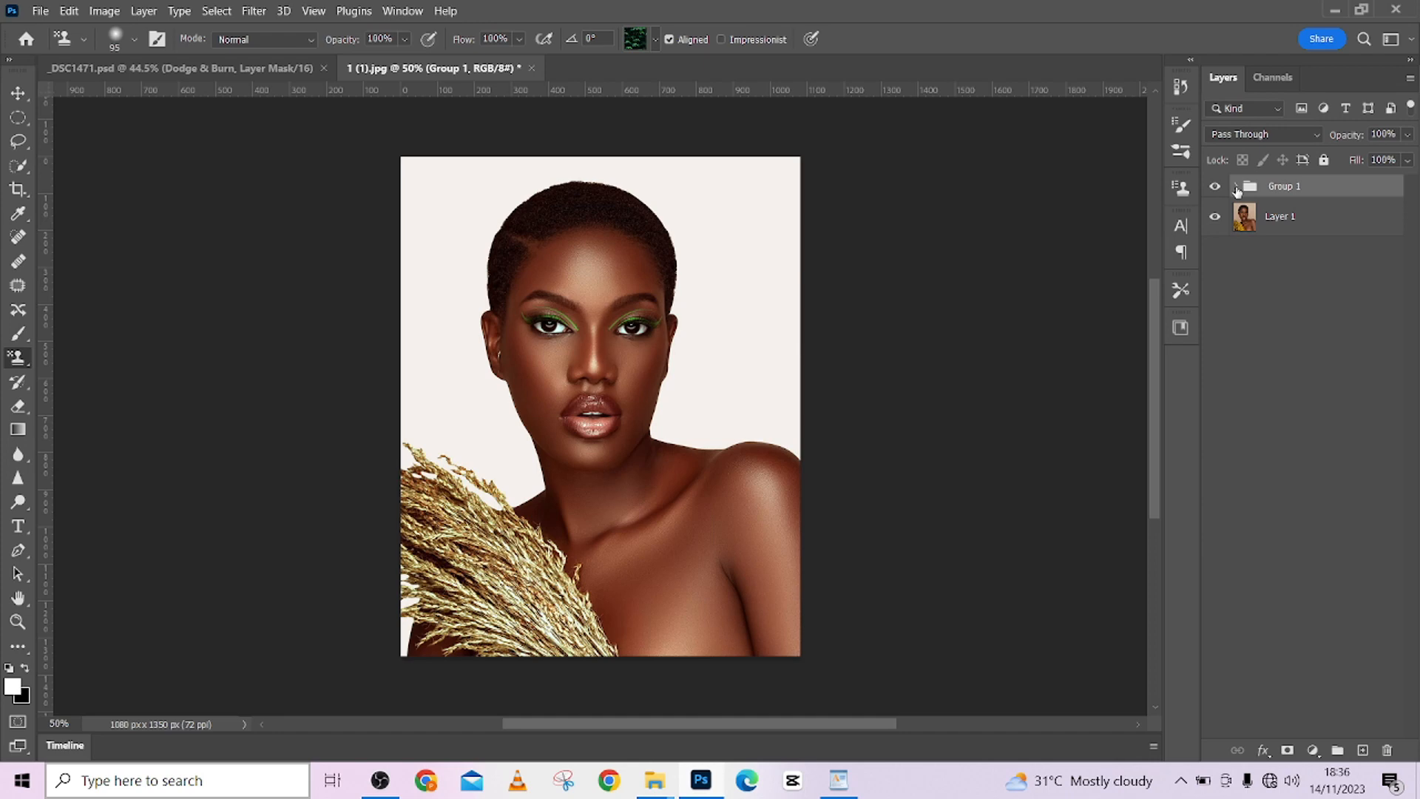
left_click(1215, 186)
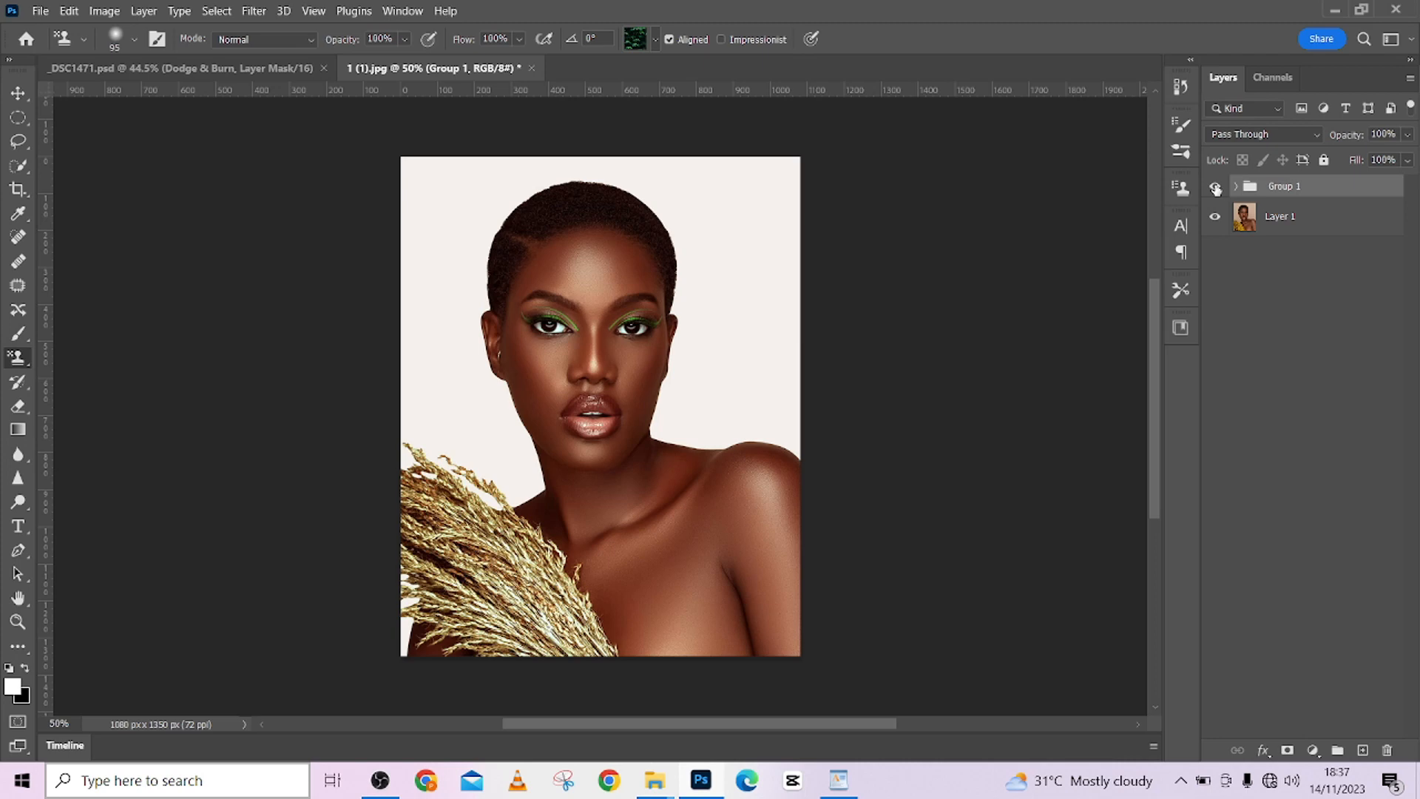
Step: Flatten the image and show the Untagged RGB document profile in the status bar
right_click(1279, 217)
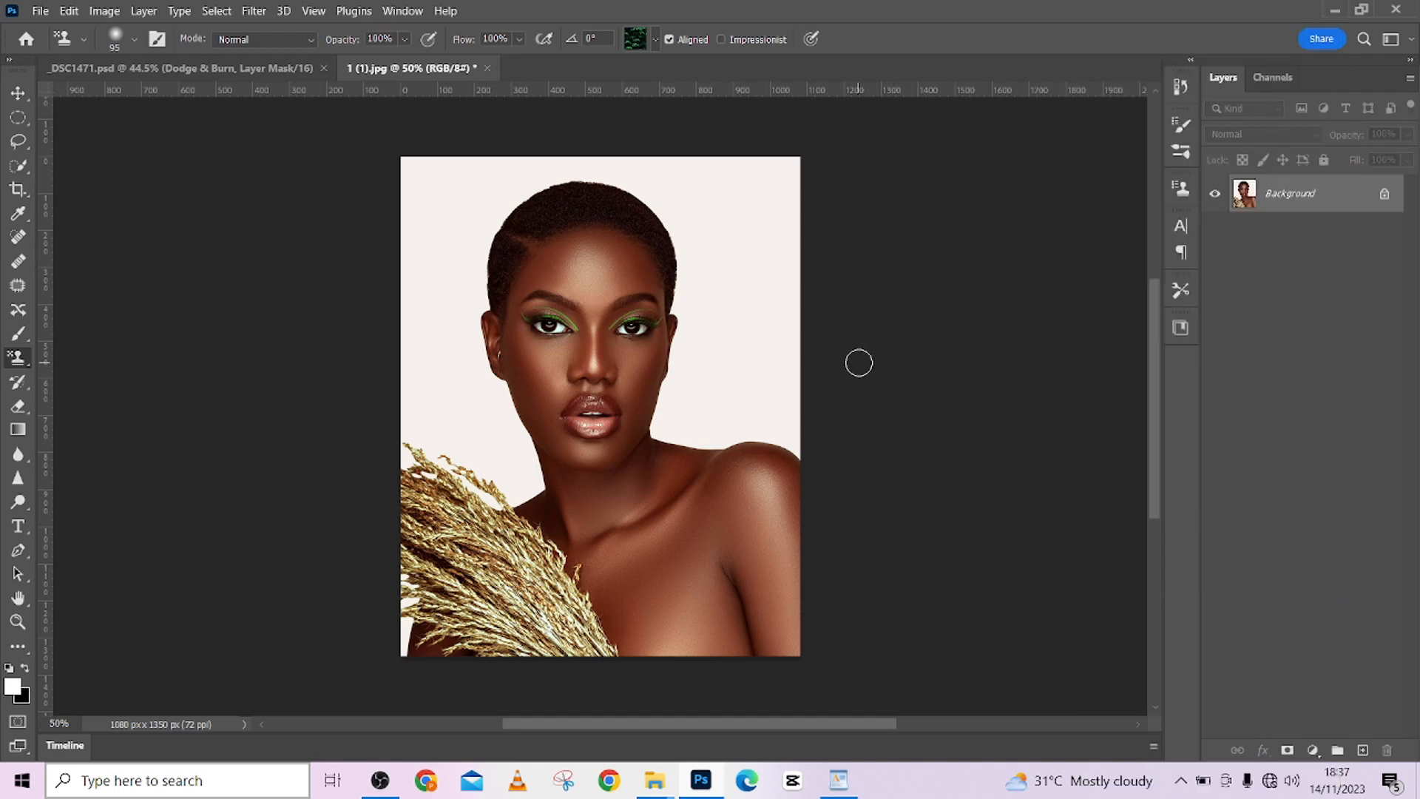
mouse_move(863, 355)
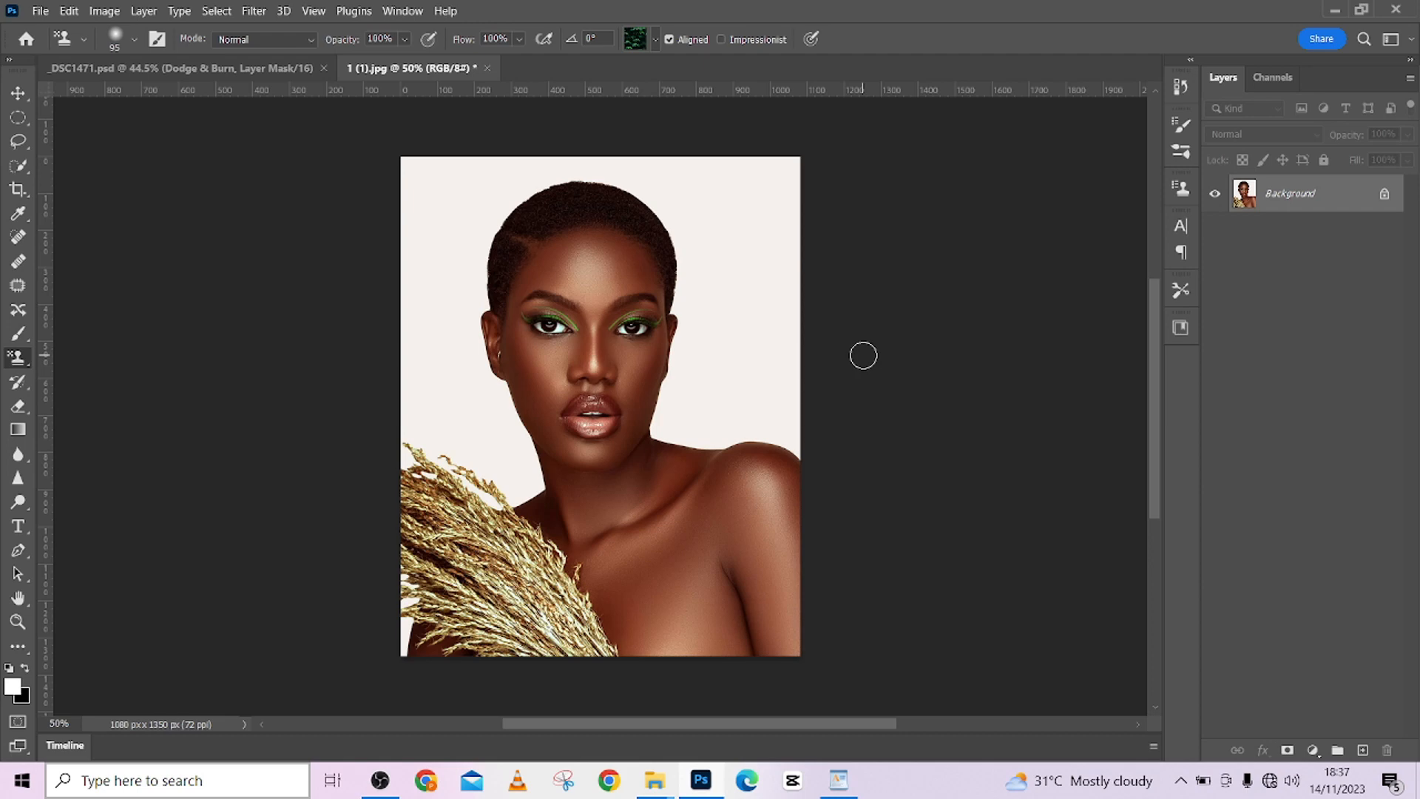
mouse_move(605, 193)
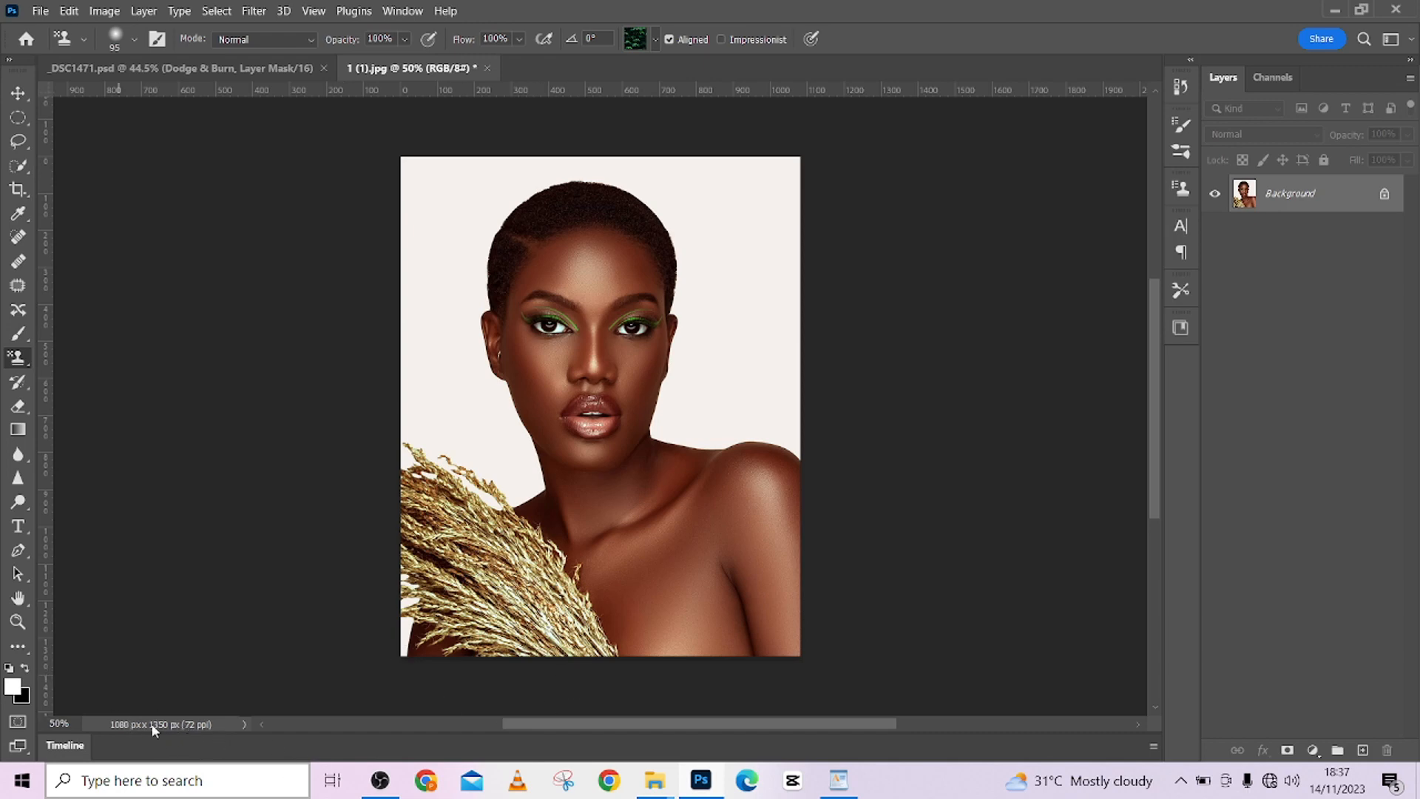
left_click(245, 723)
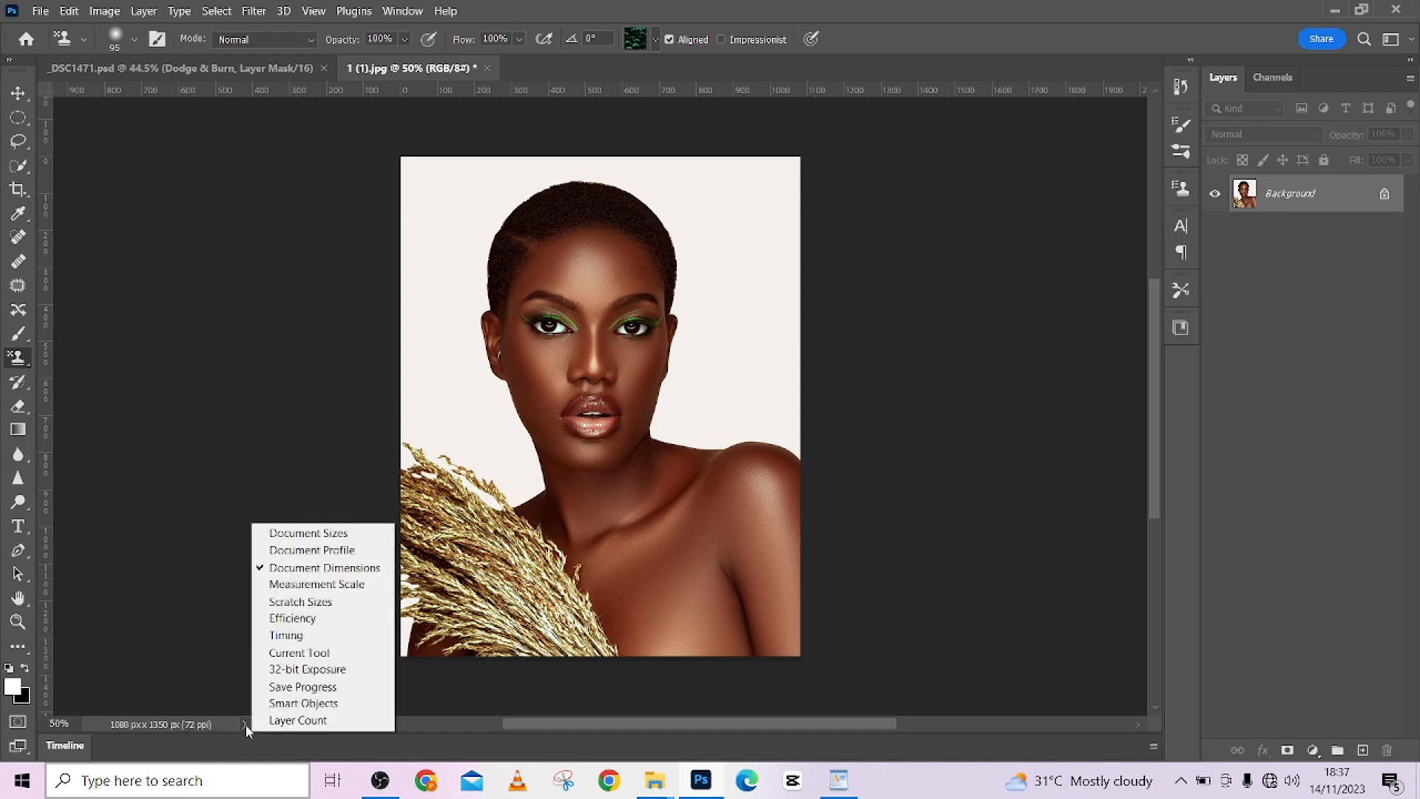
mouse_move(322, 549)
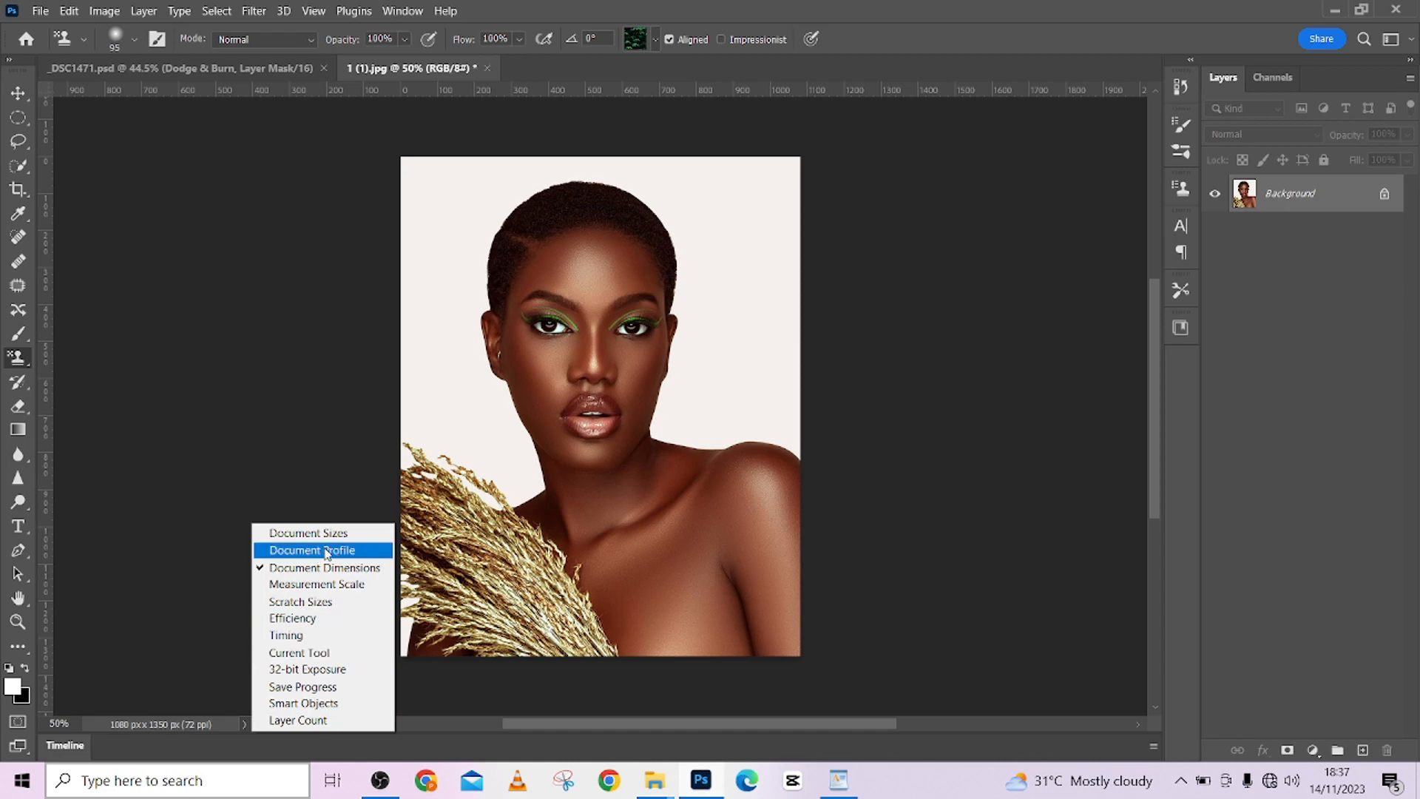
left_click(312, 550)
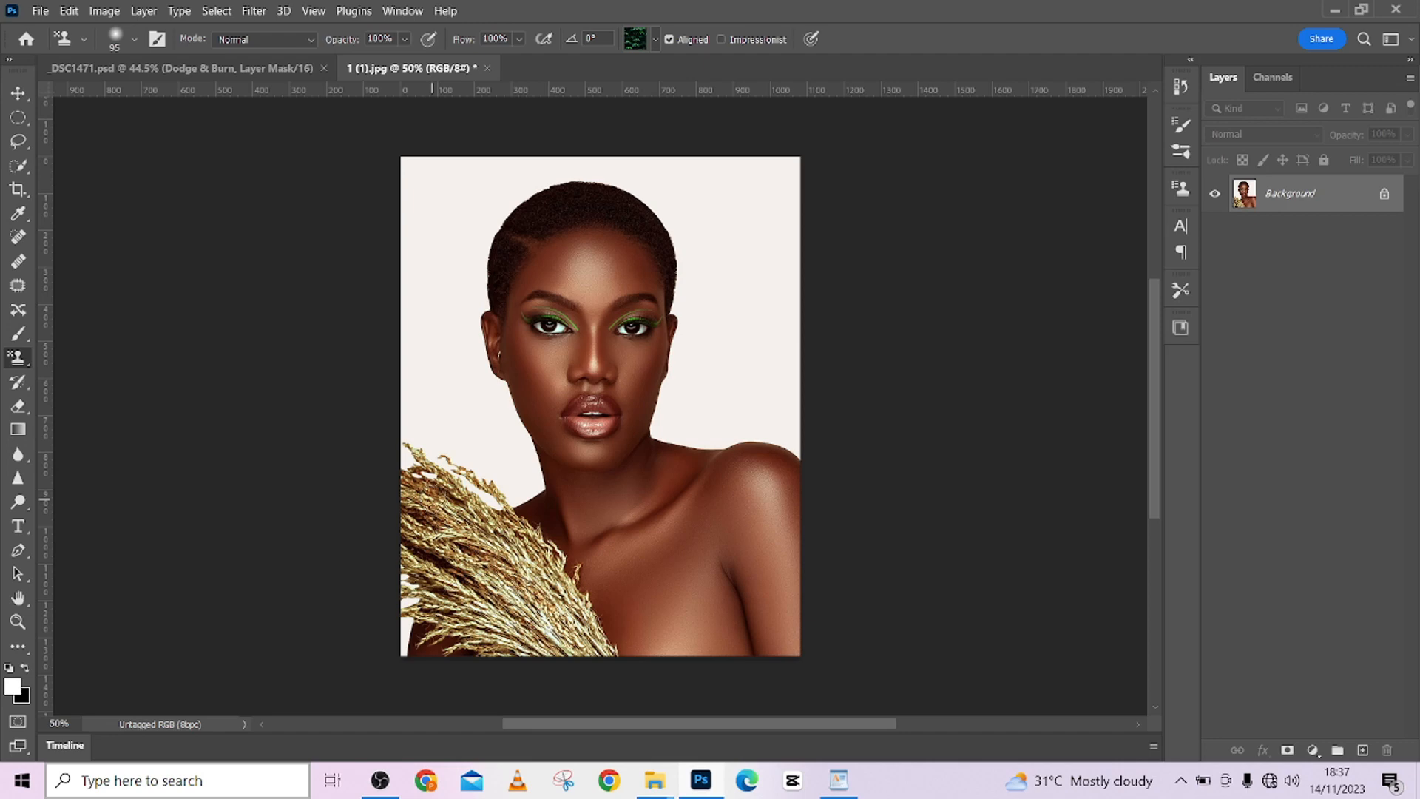
Step: Start Assign Profile from the Edit menu and list profiles to preview sRGB IEC61966-2.1
left_click(68, 11)
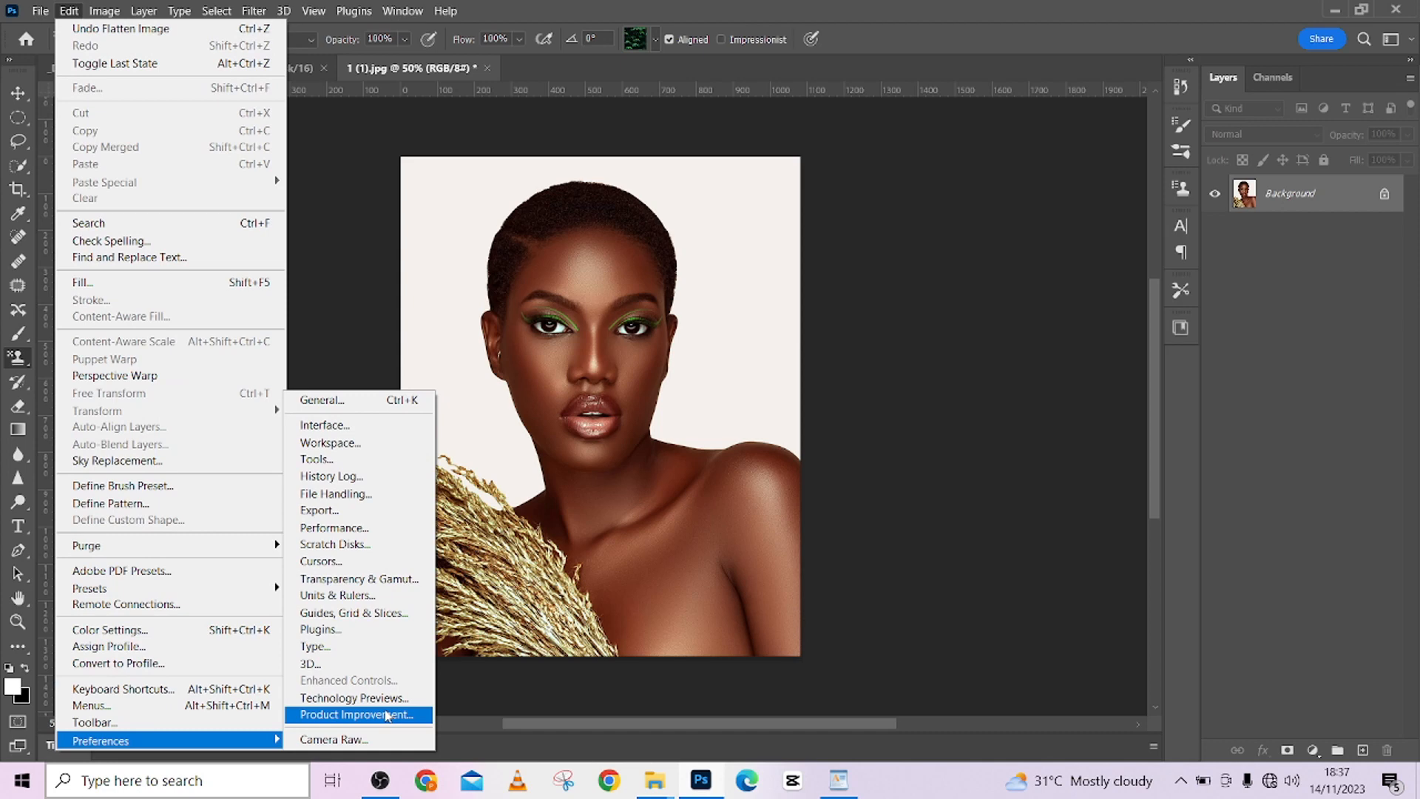
mouse_move(310, 663)
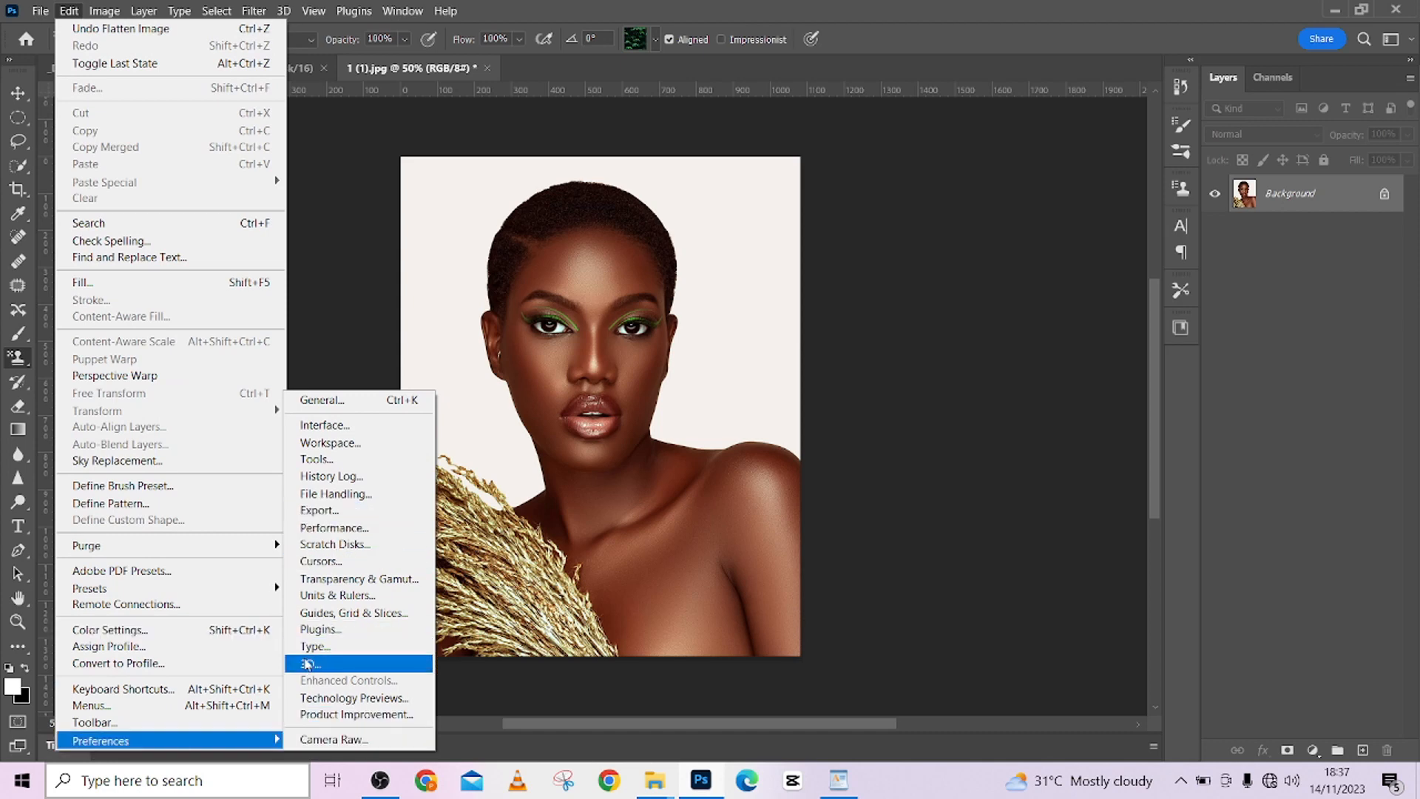
mouse_move(137, 747)
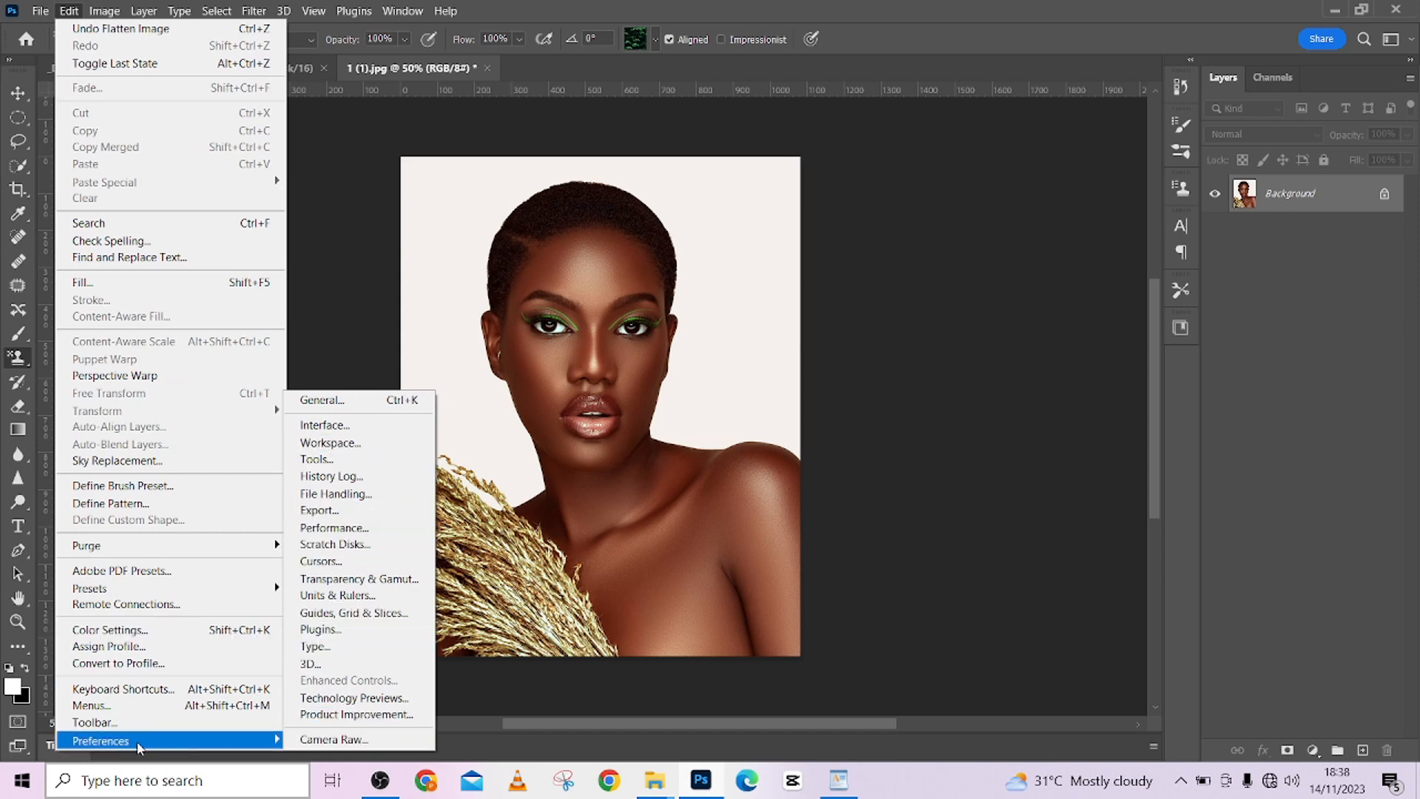
mouse_move(108, 646)
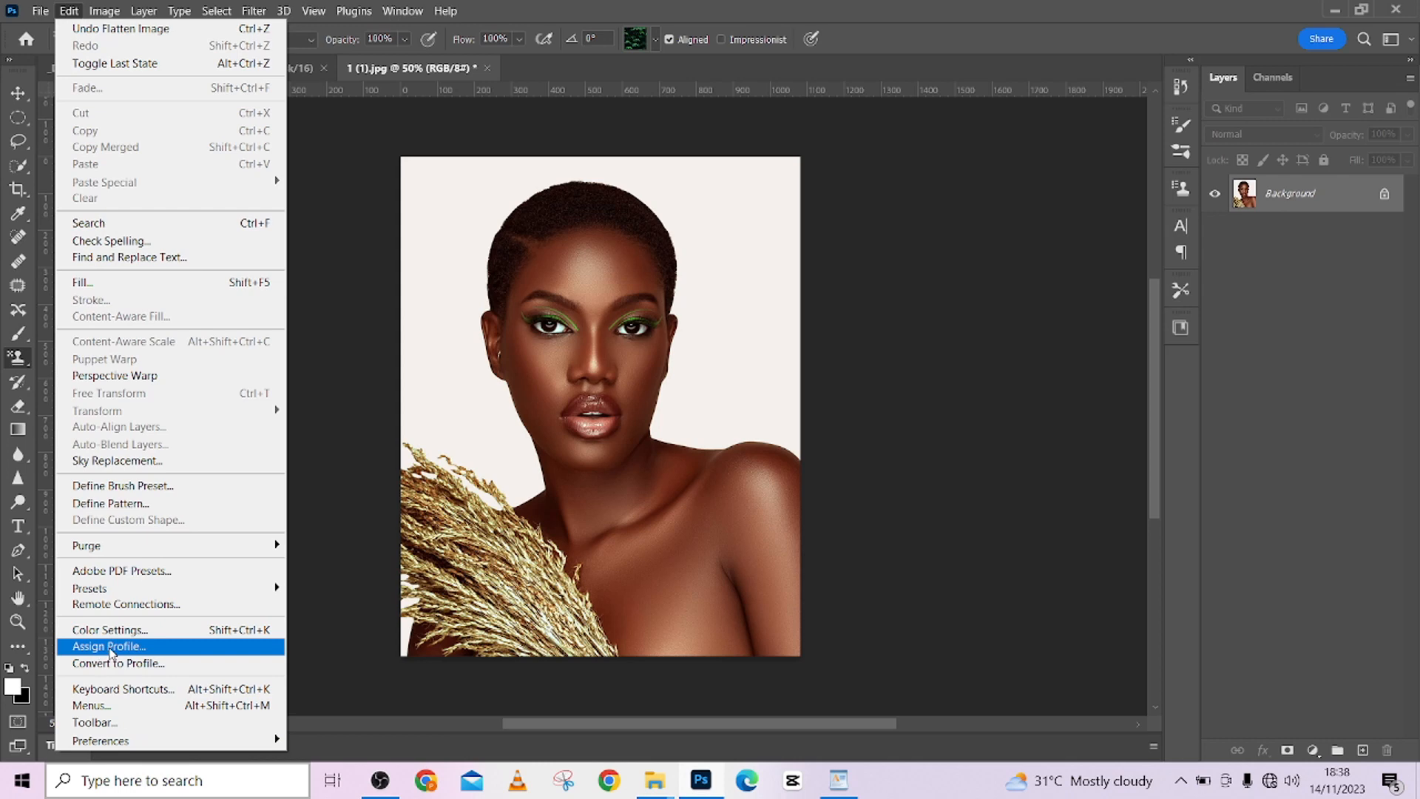
left_click(108, 646)
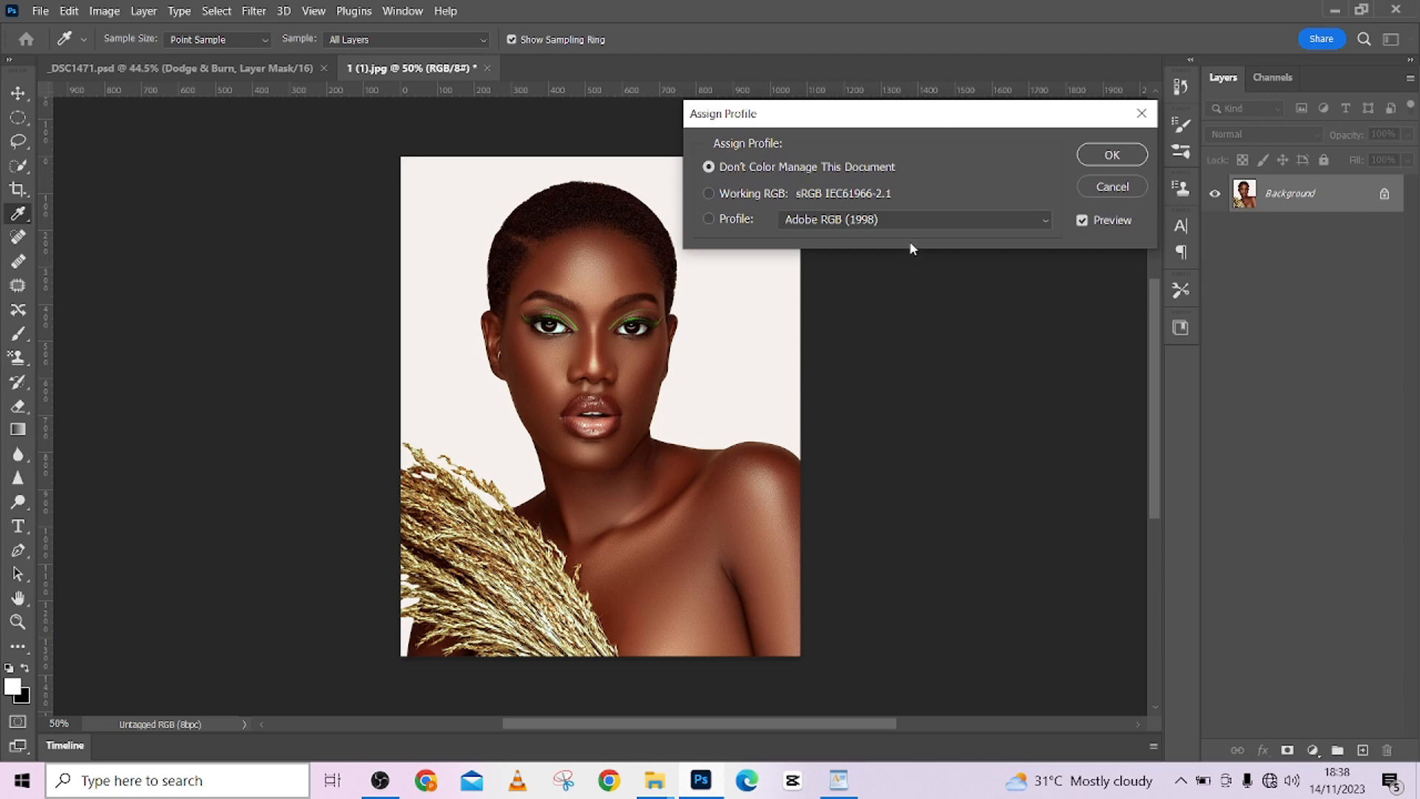
mouse_move(900, 226)
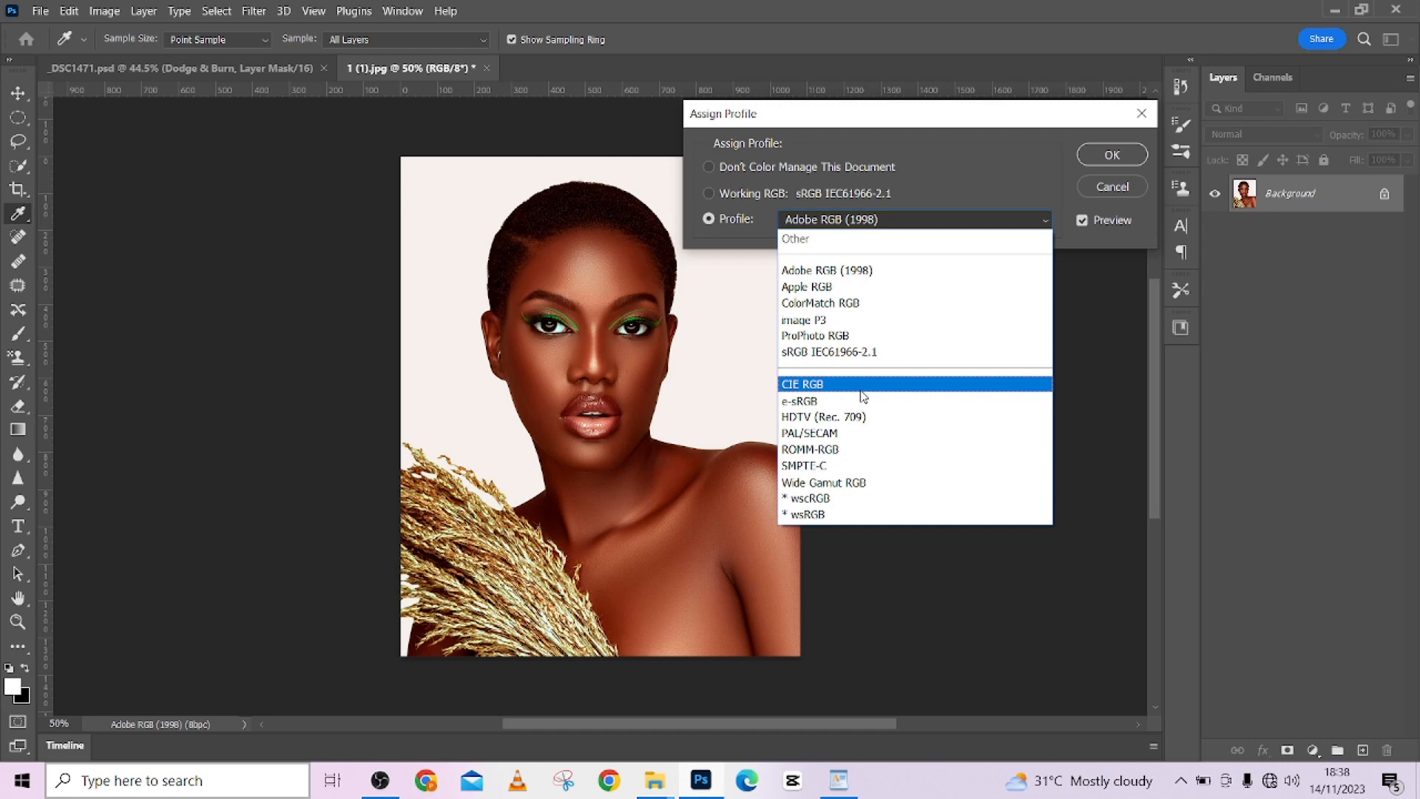
mouse_move(867, 388)
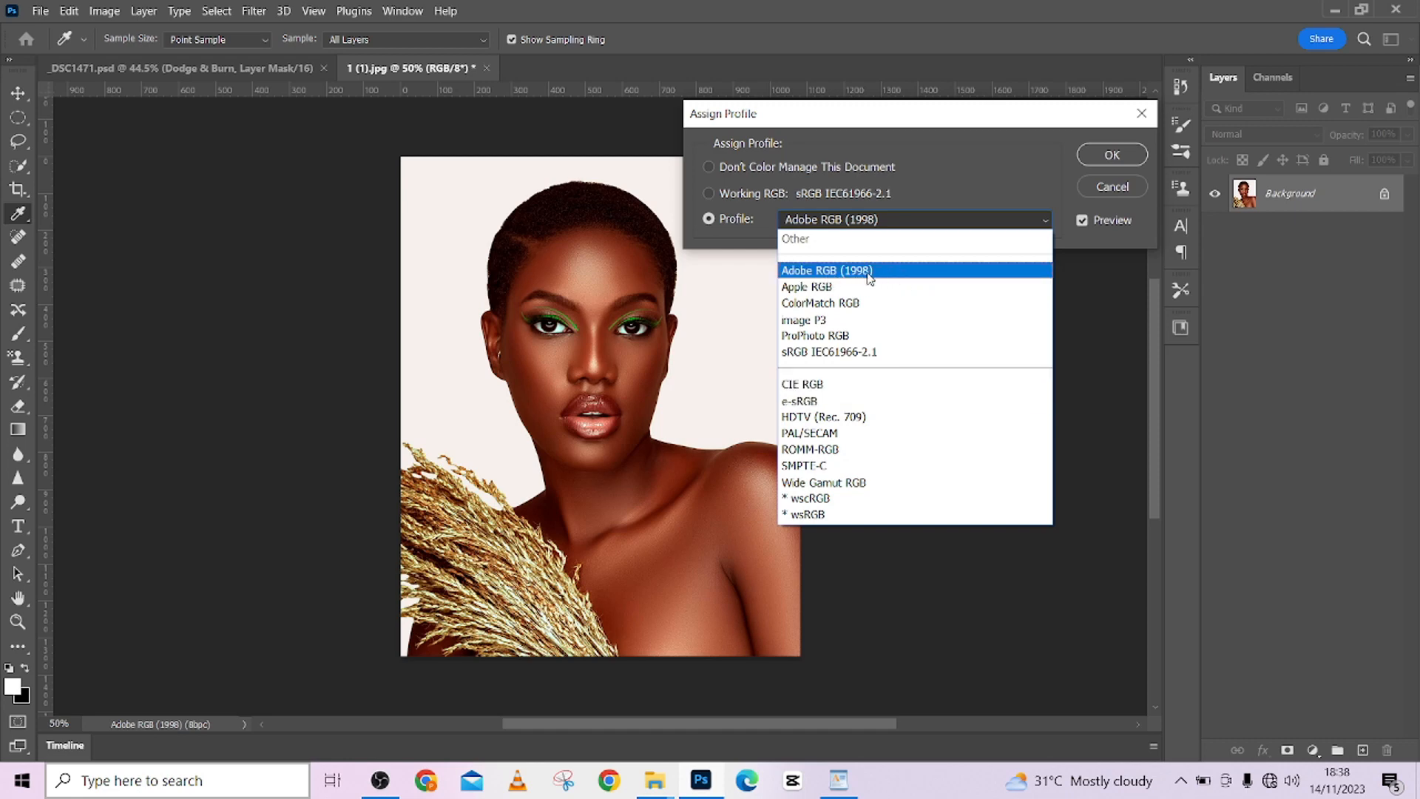
mouse_move(860, 282)
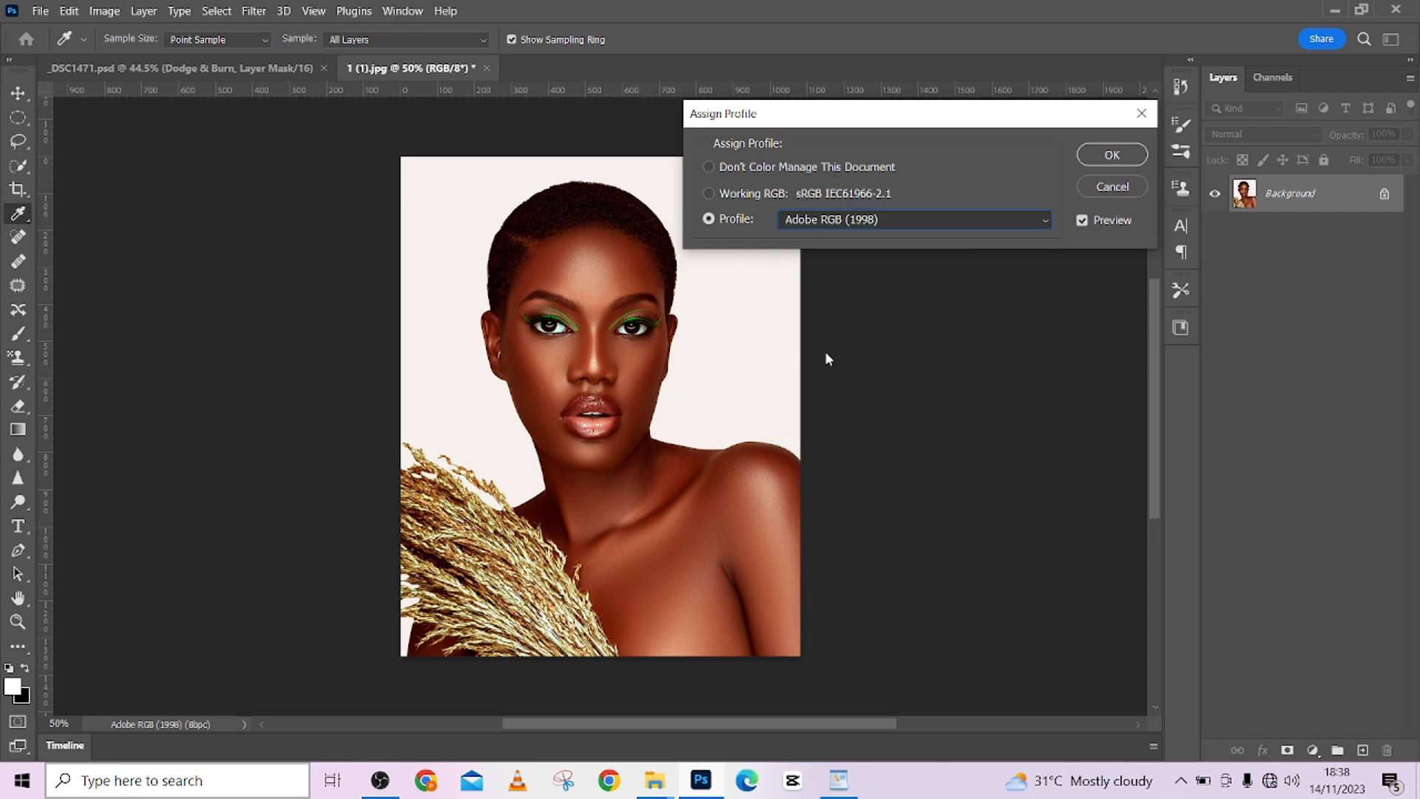
left_click(914, 220)
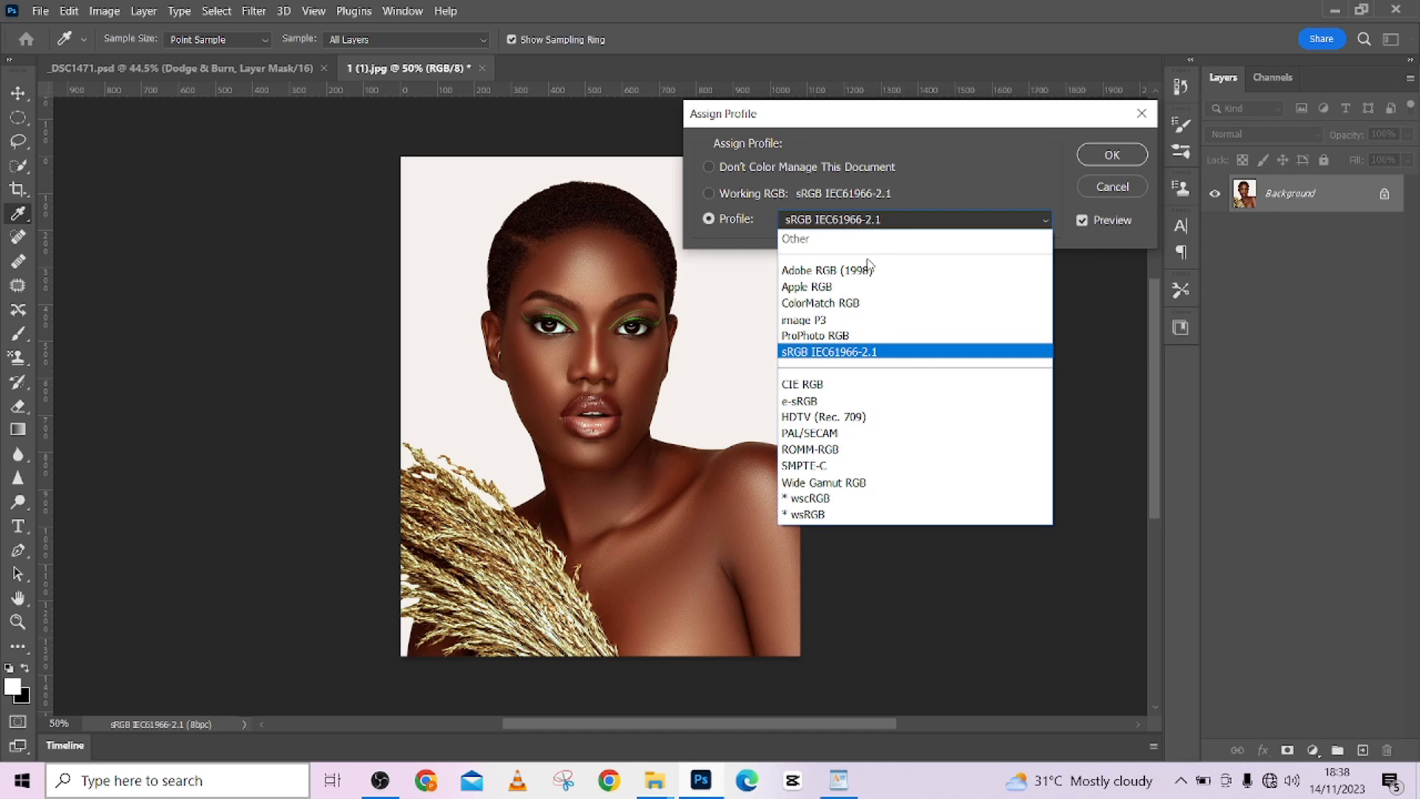
Step: Preview the portrait with Adobe RGB (1998) in the Assign Profile dialog
left_click(827, 270)
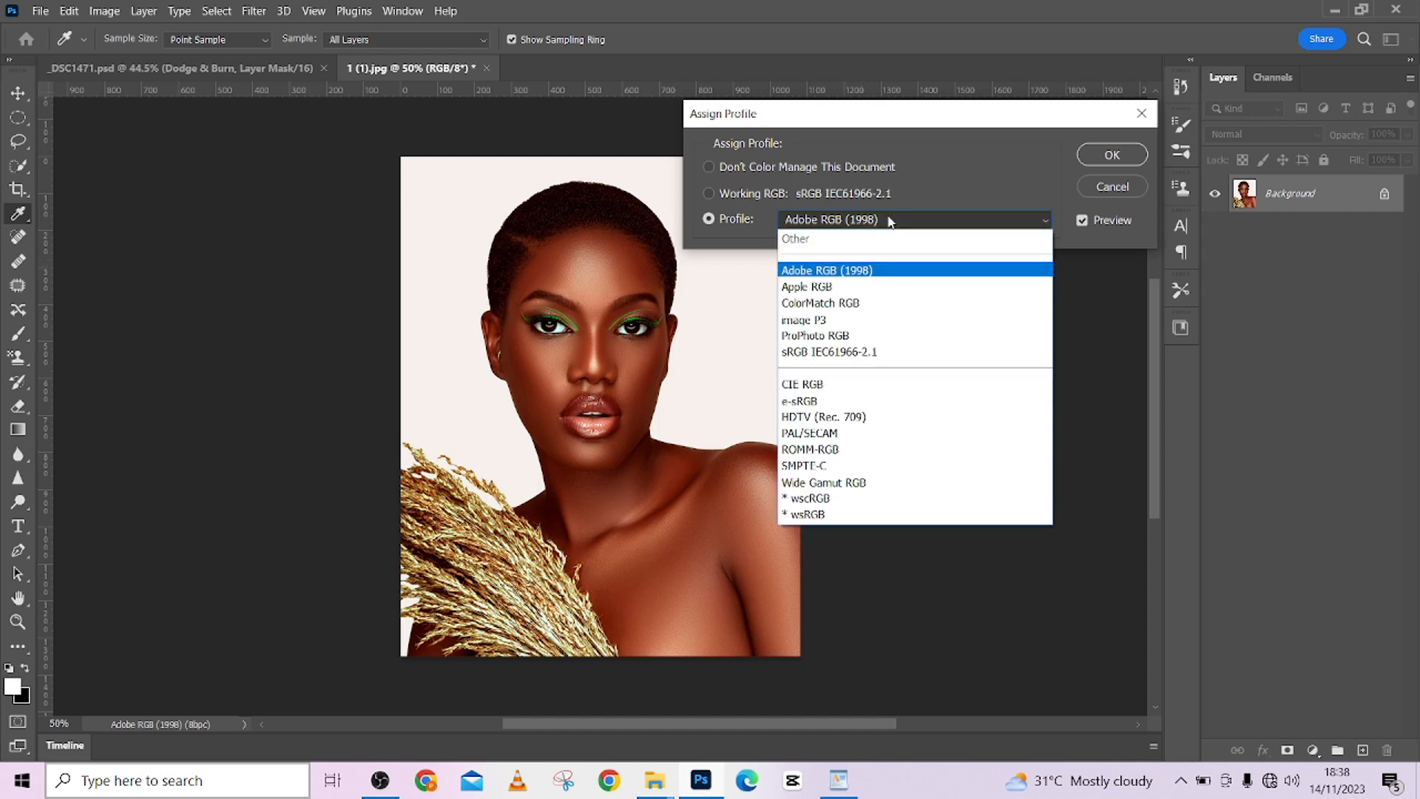
mouse_move(872, 269)
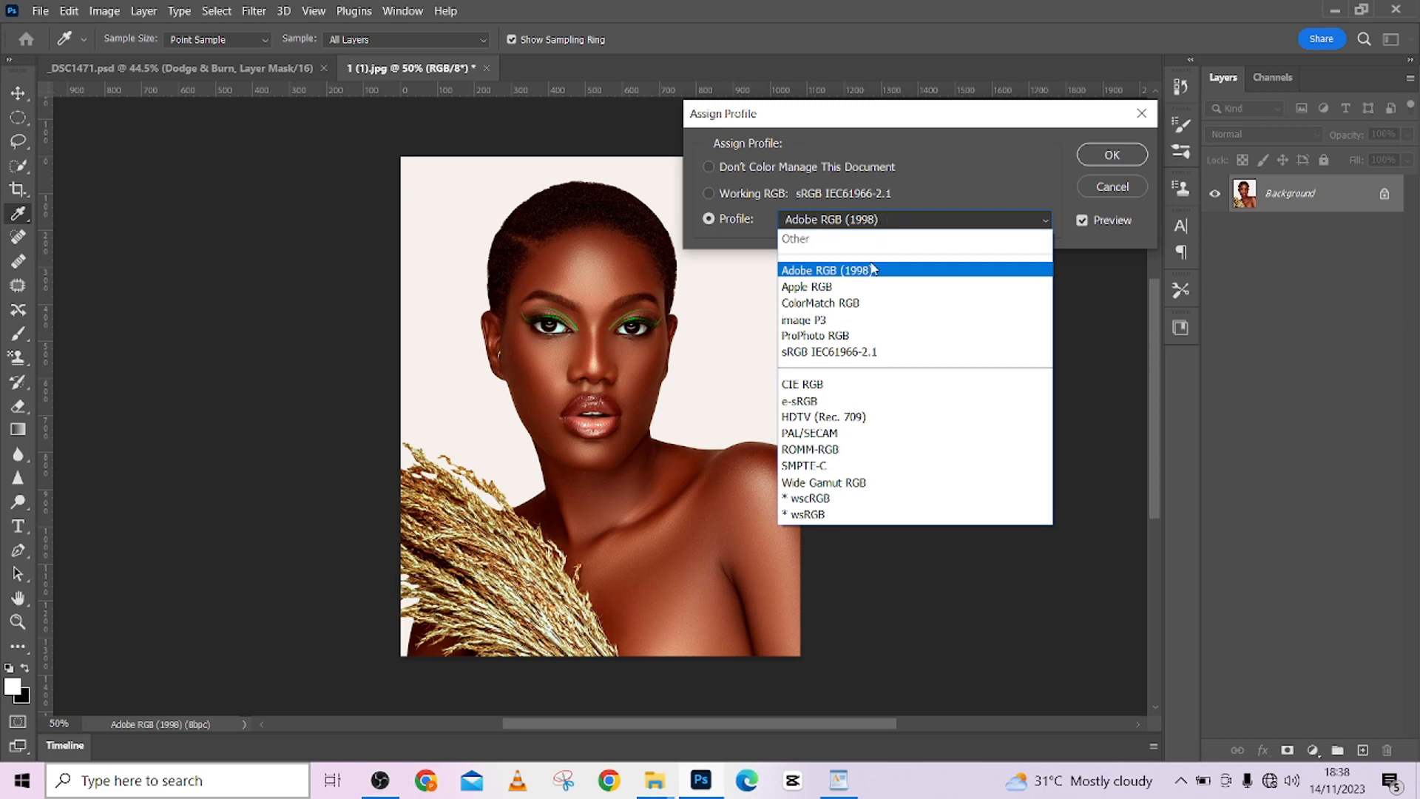
left_click(827, 270)
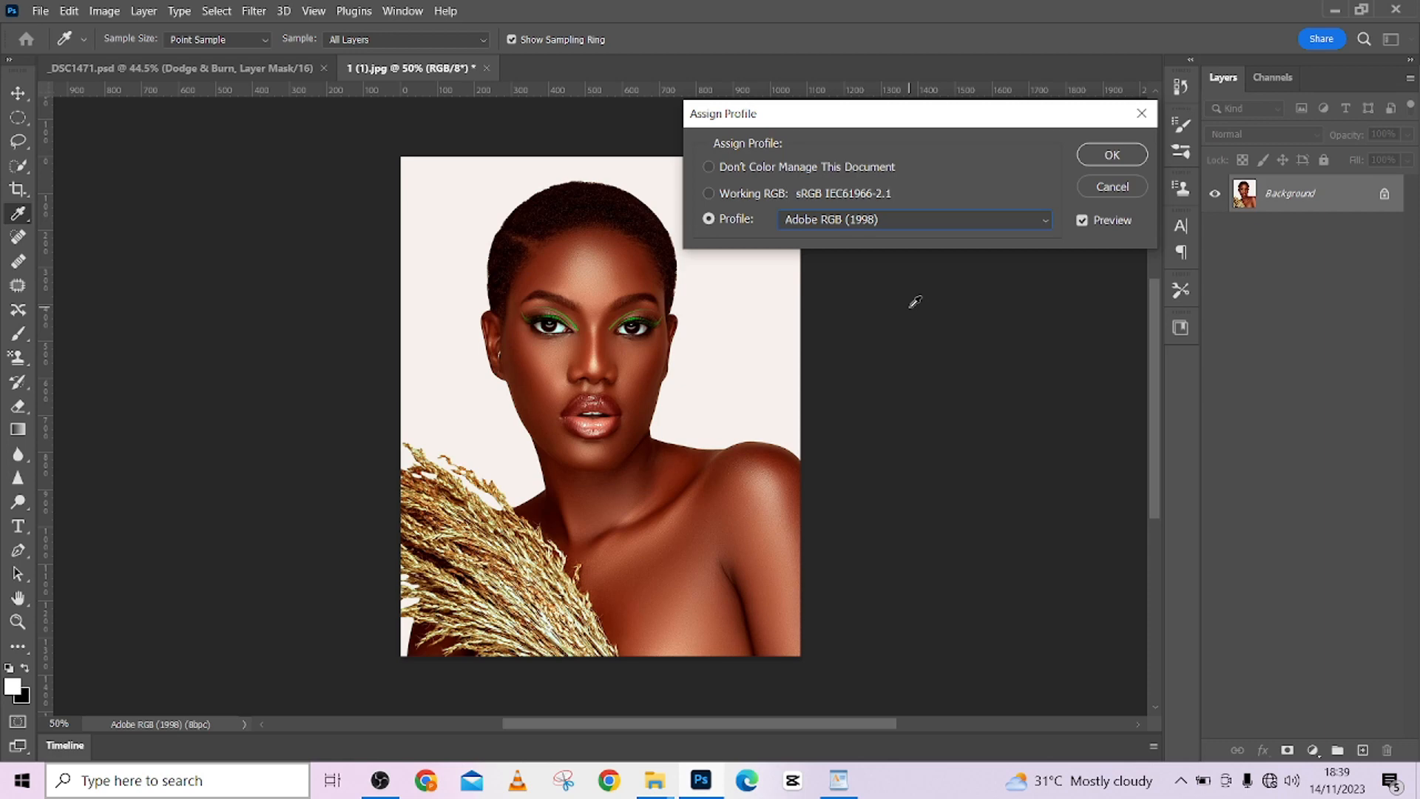
mouse_move(901, 227)
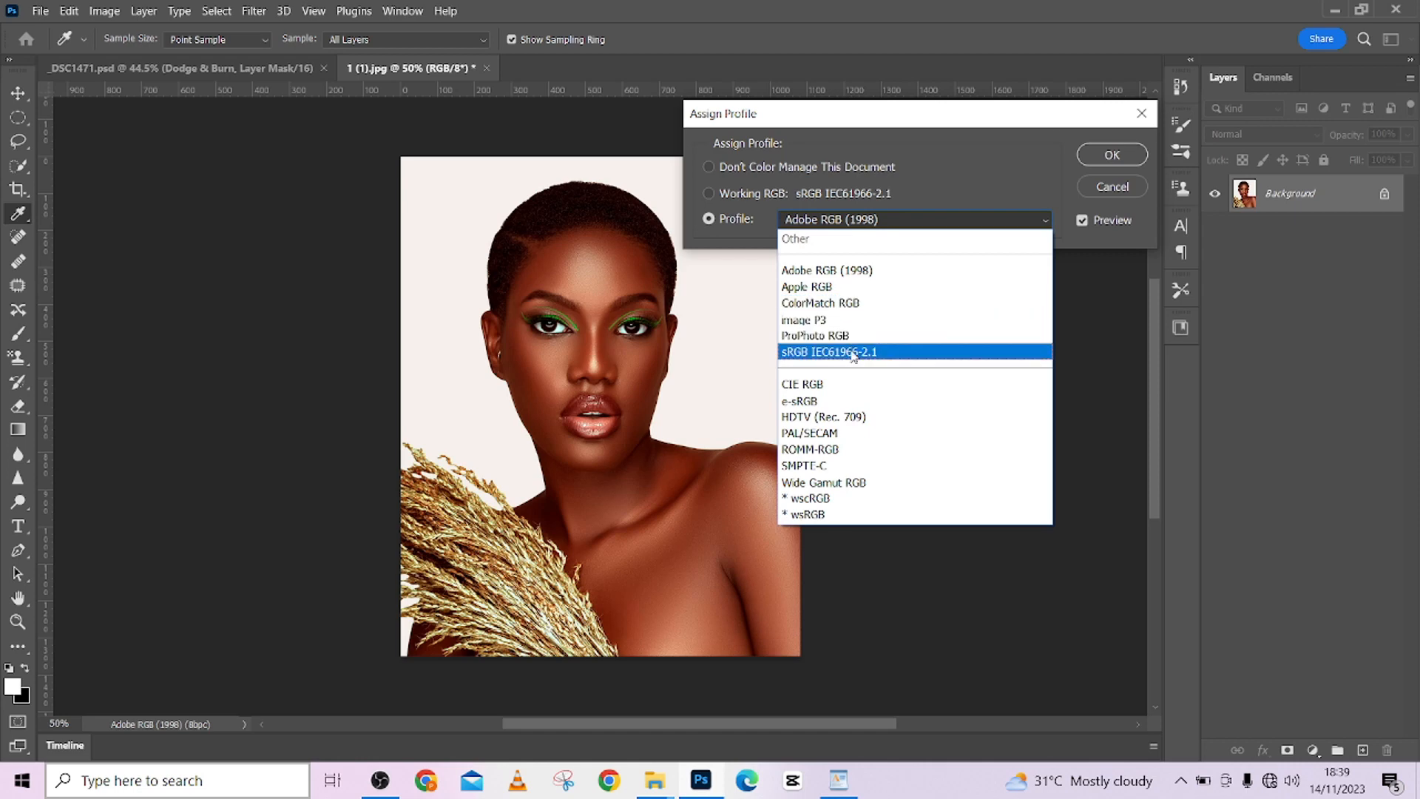
left_click(828, 352)
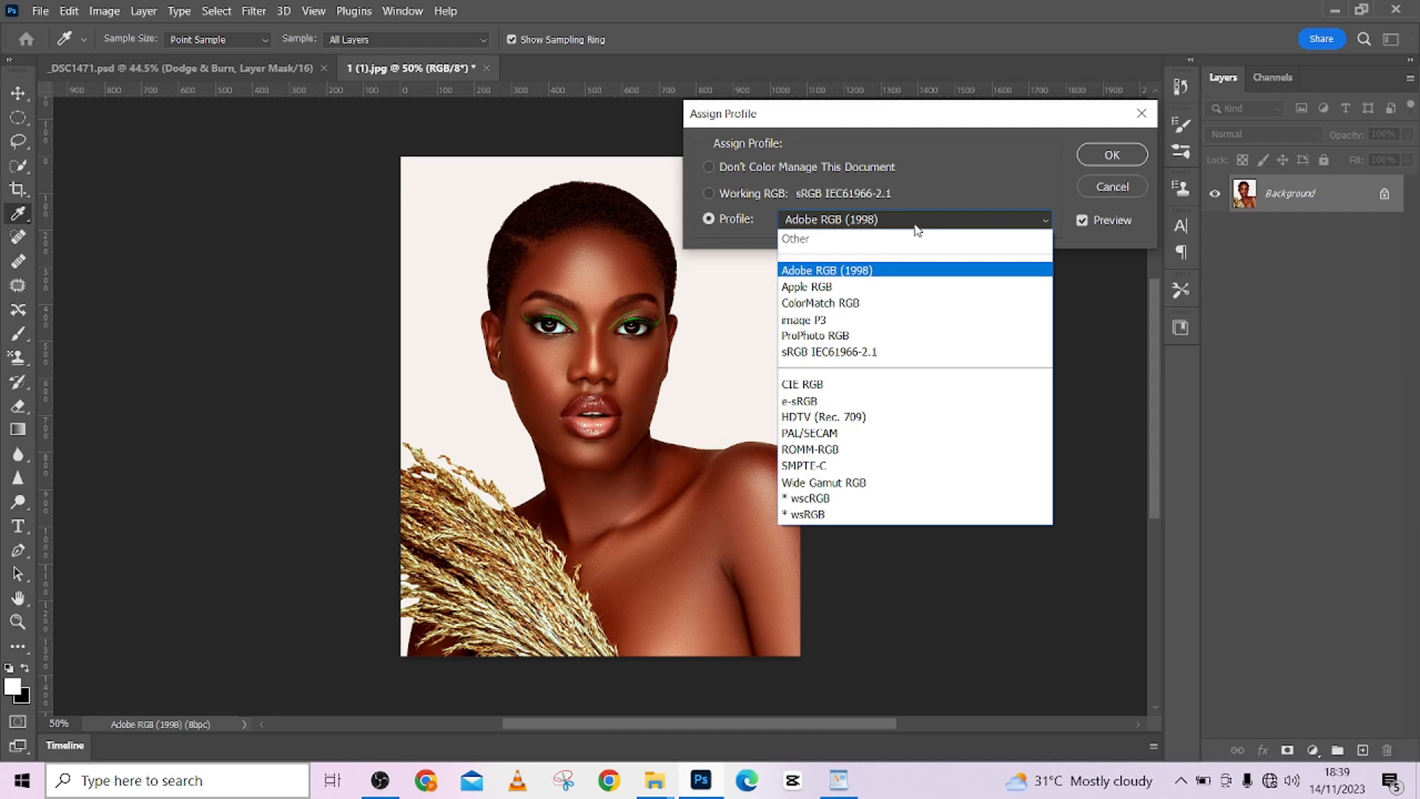
mouse_move(909, 245)
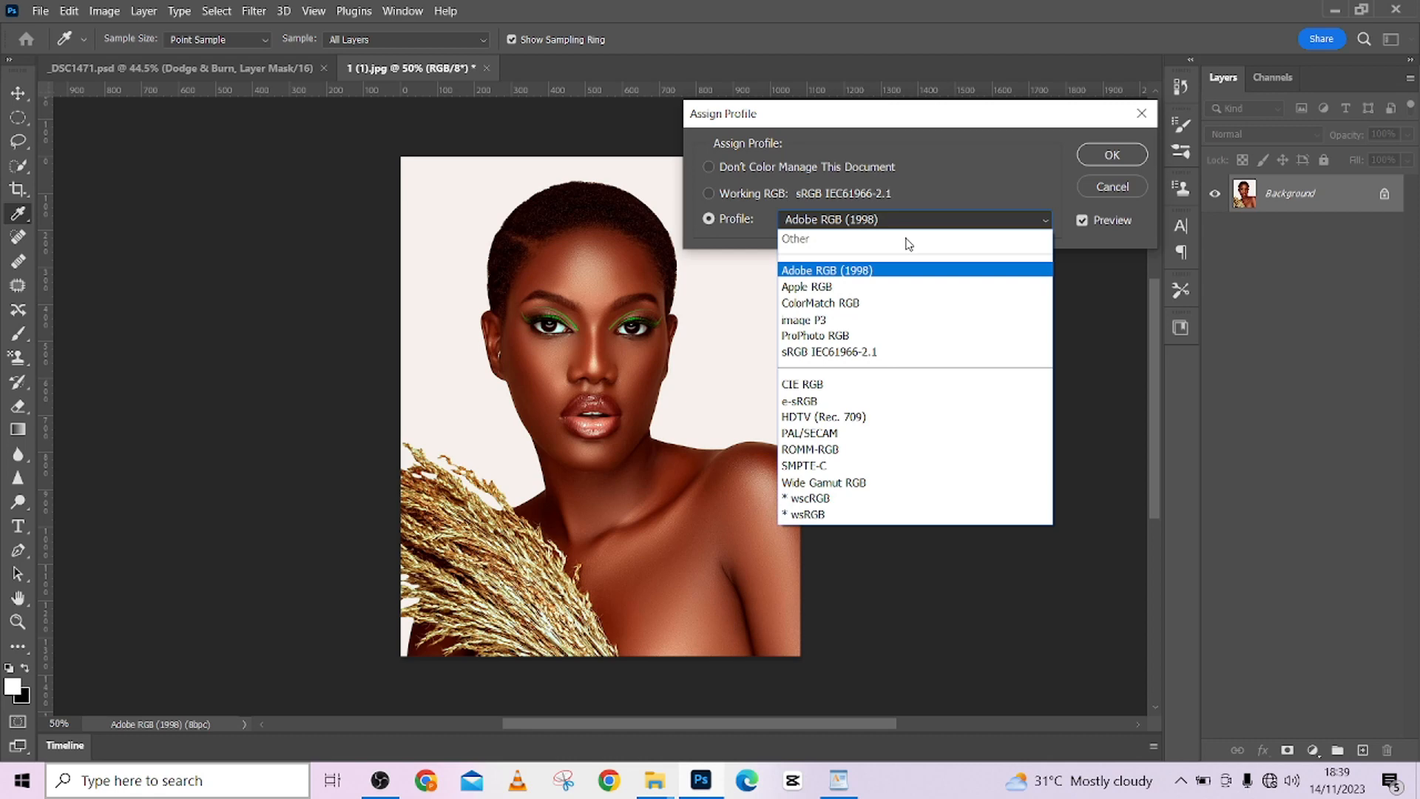
Step: Cycle previews through ProPhoto RGB, Apple RGB and Adobe RGB, returning to sRGB IEC61966-2.1
left_click(814, 335)
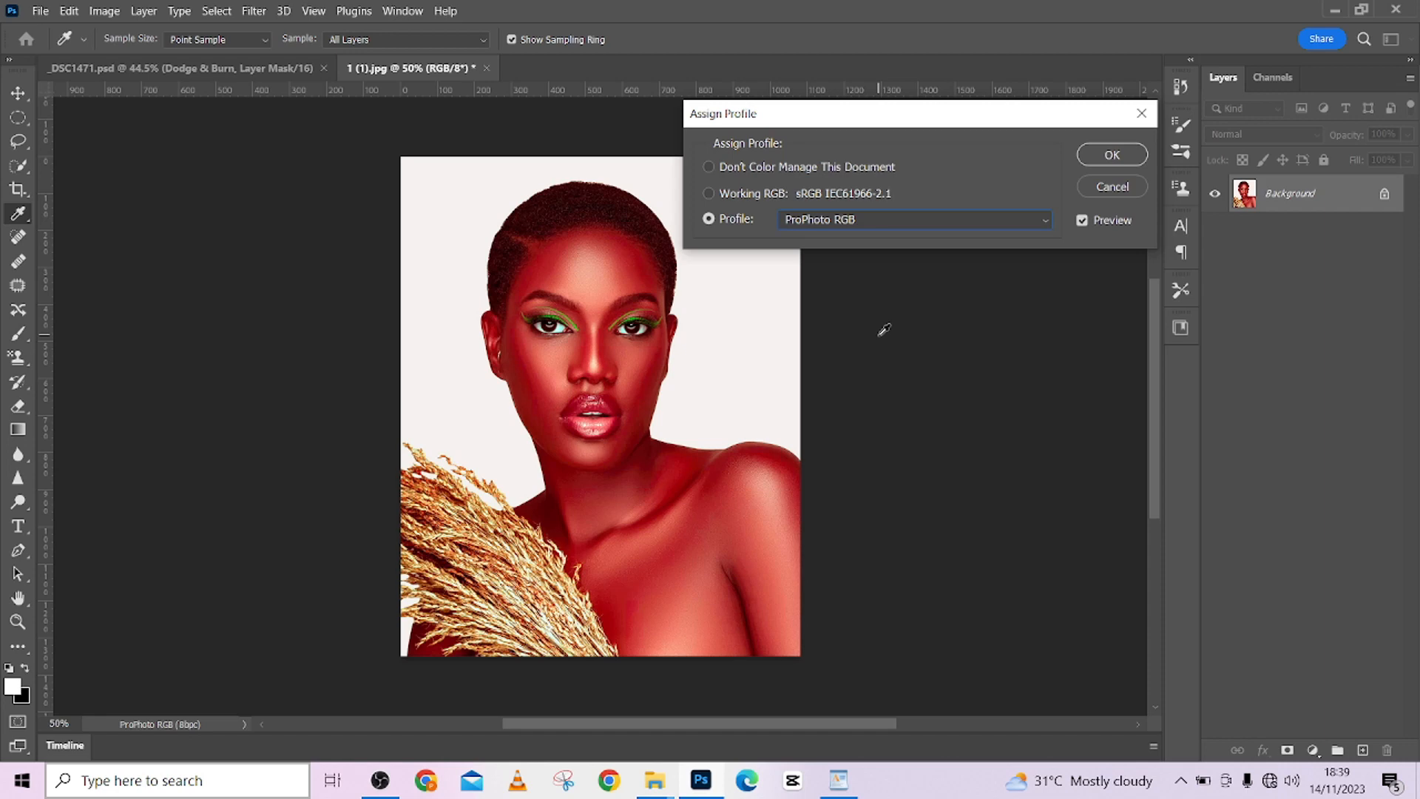
mouse_move(942, 250)
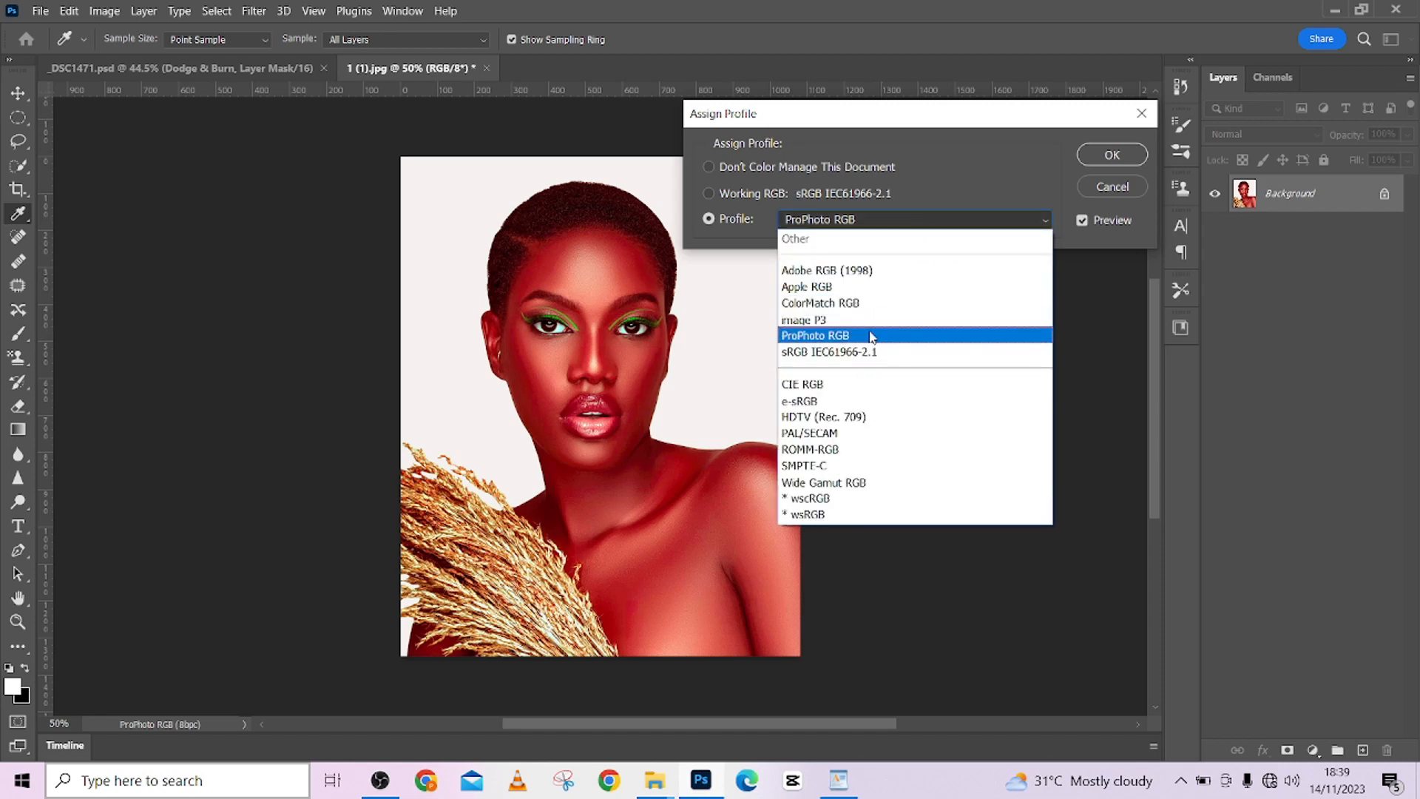
left_click(828, 352)
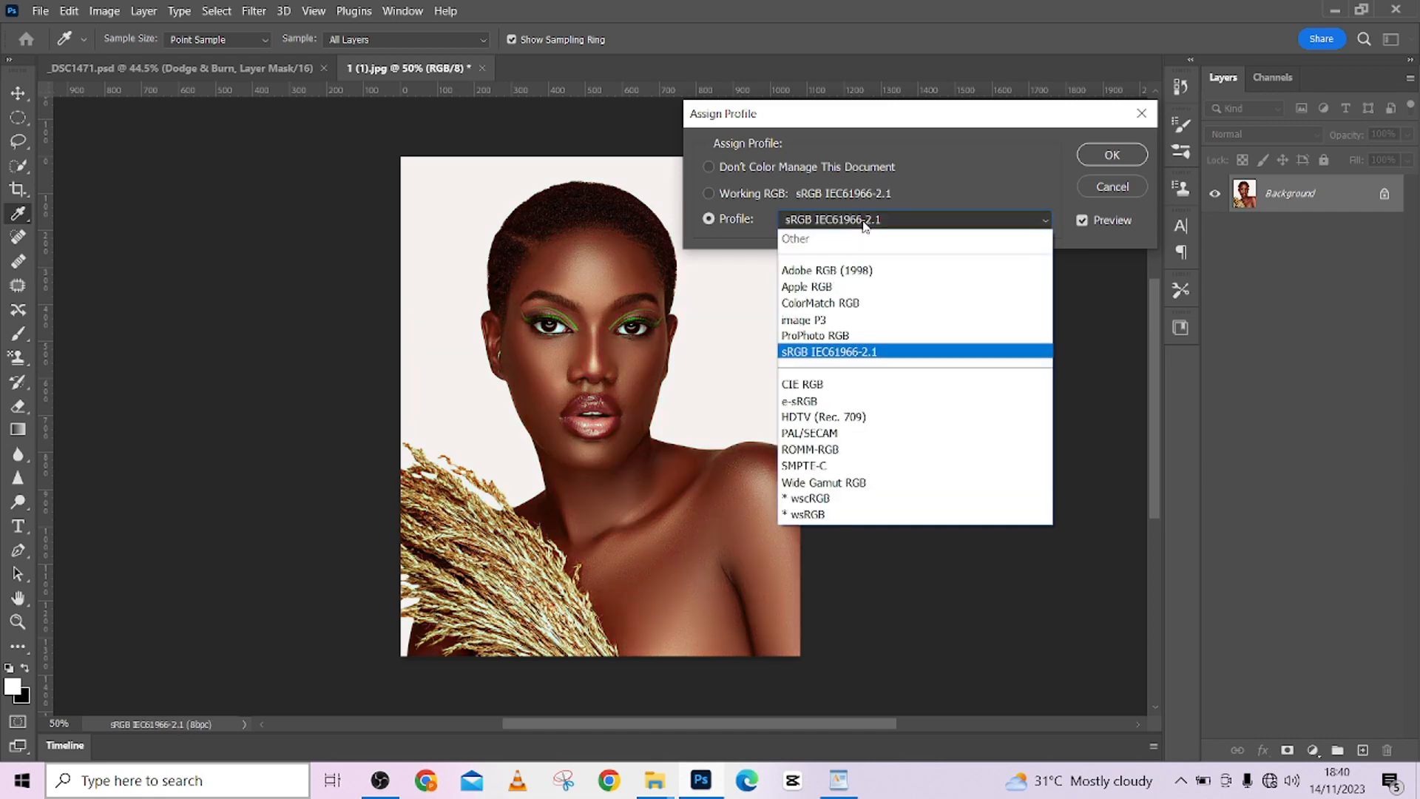
mouse_move(814, 335)
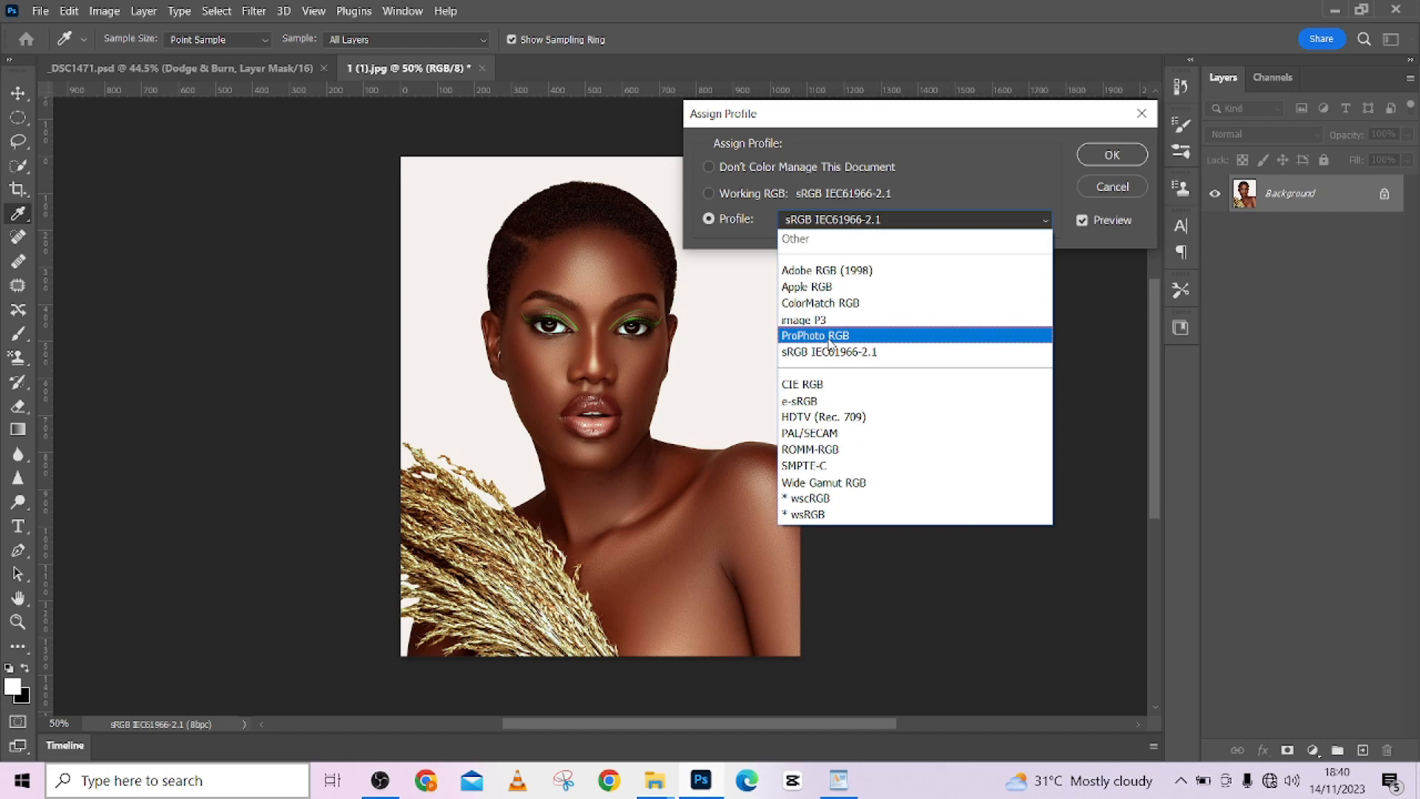
left_click(814, 335)
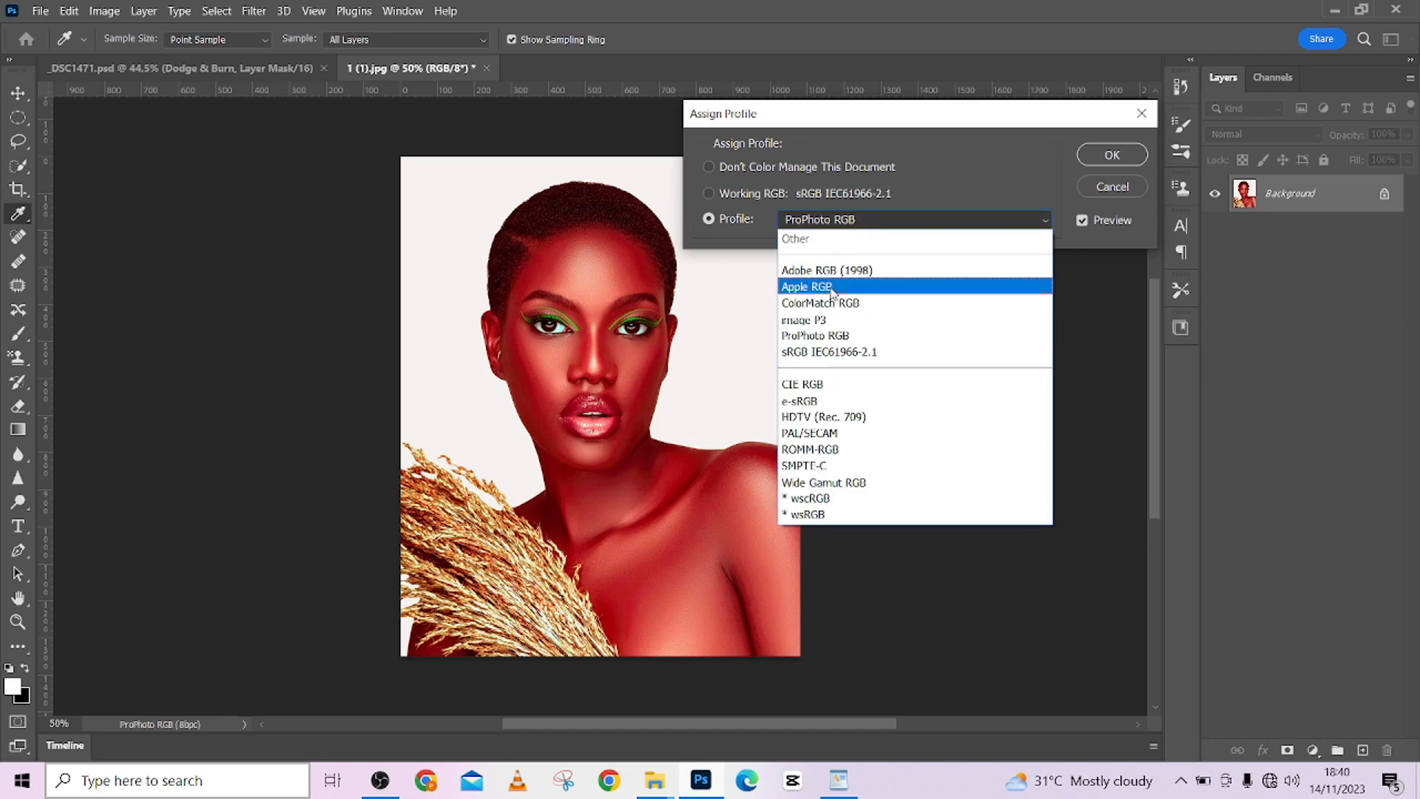
left_click(825, 270)
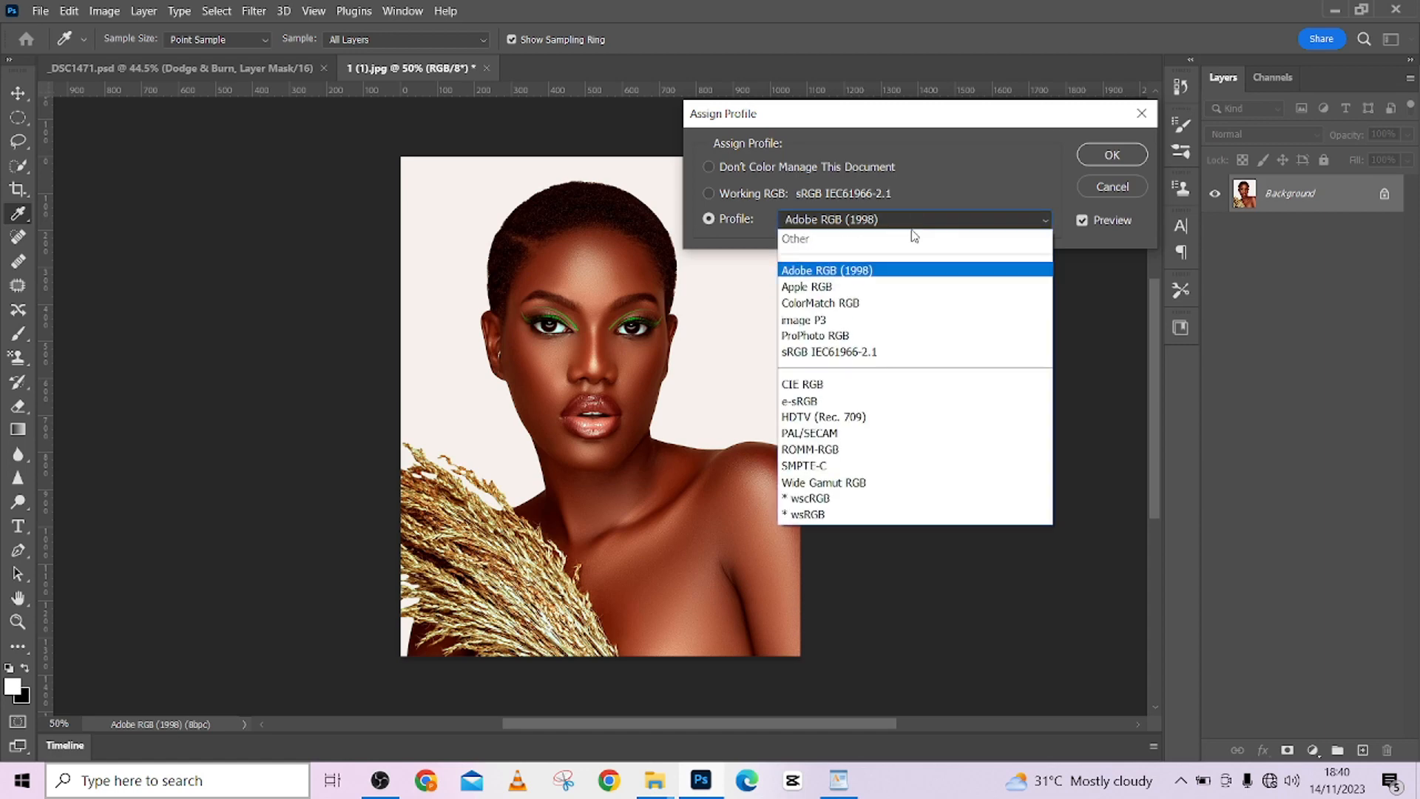
left_click(829, 352)
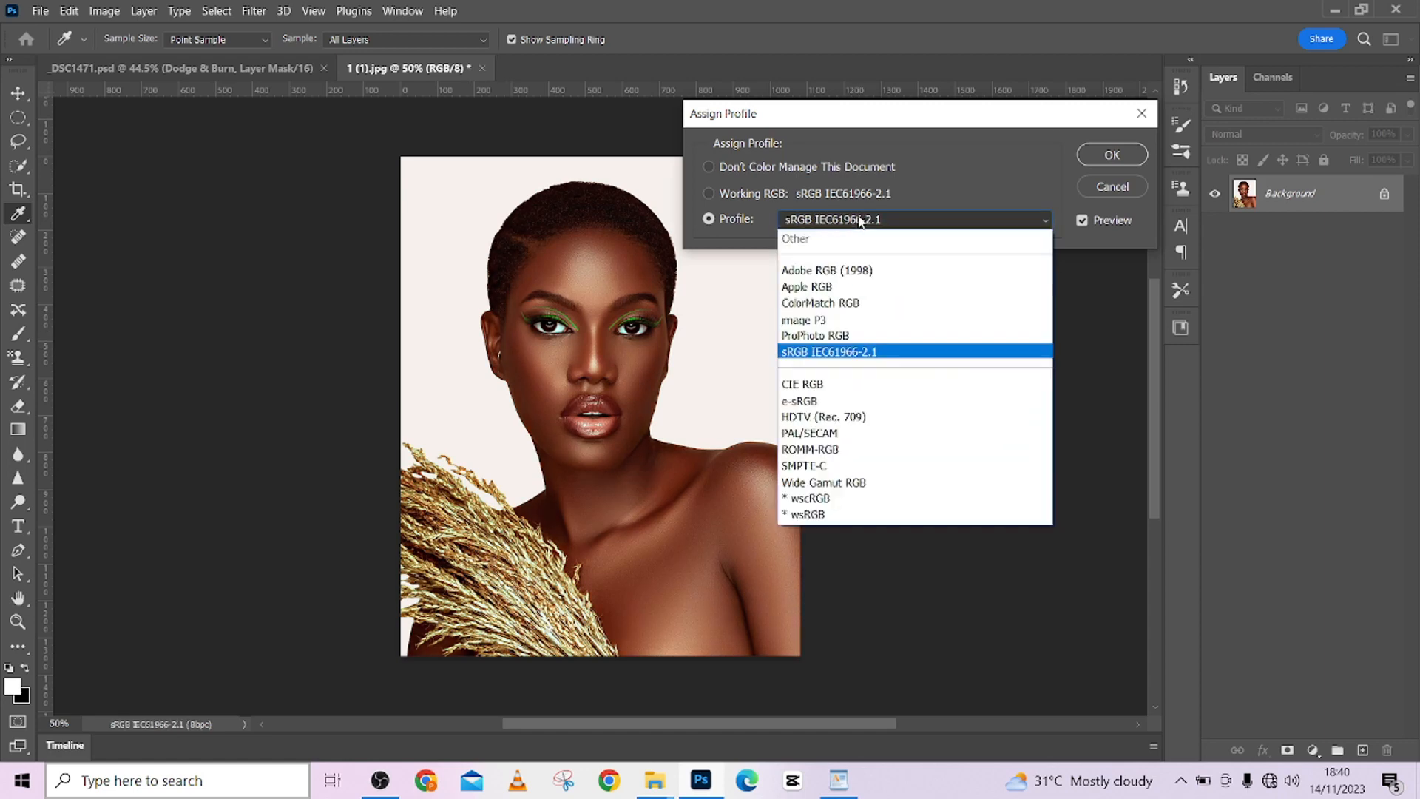
left_click(815, 335)
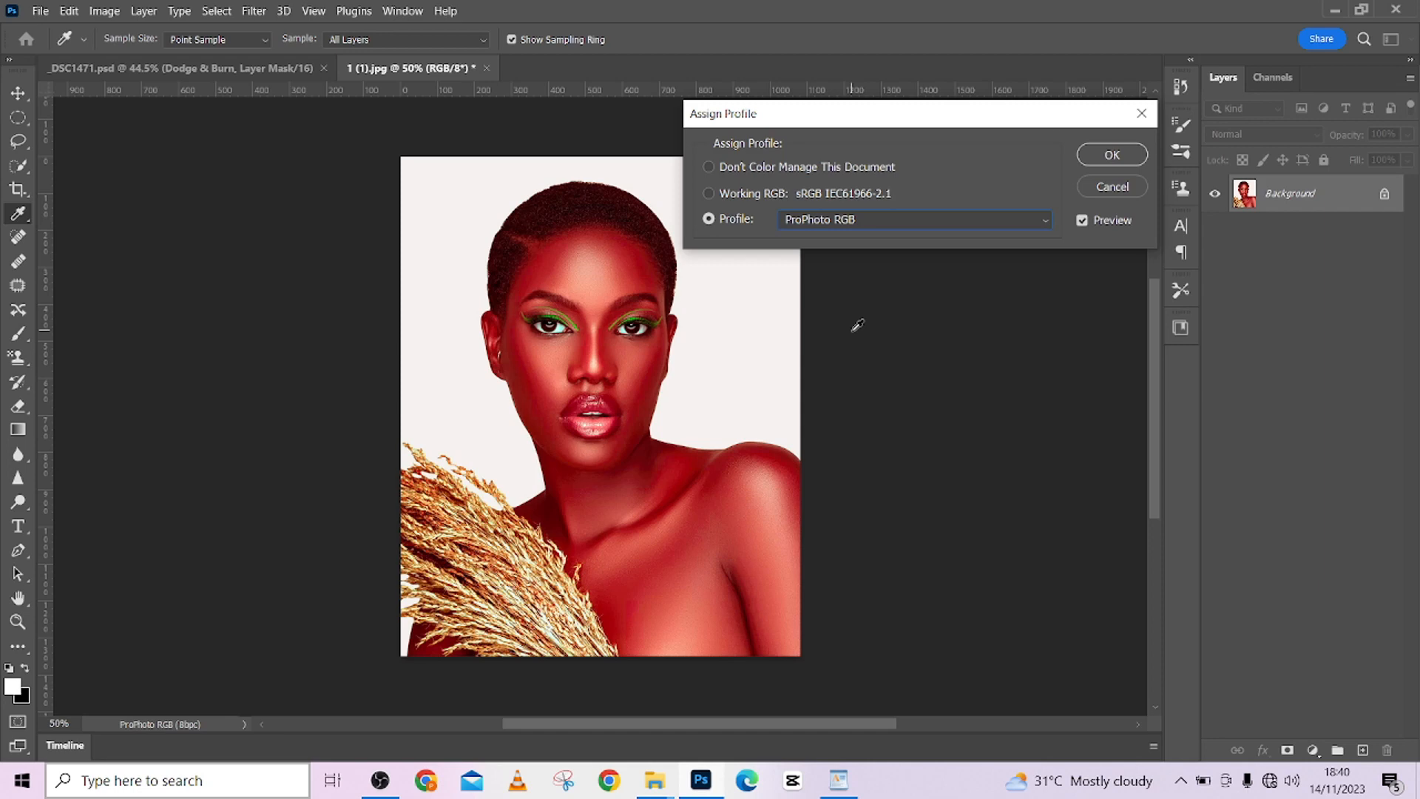
mouse_move(864, 219)
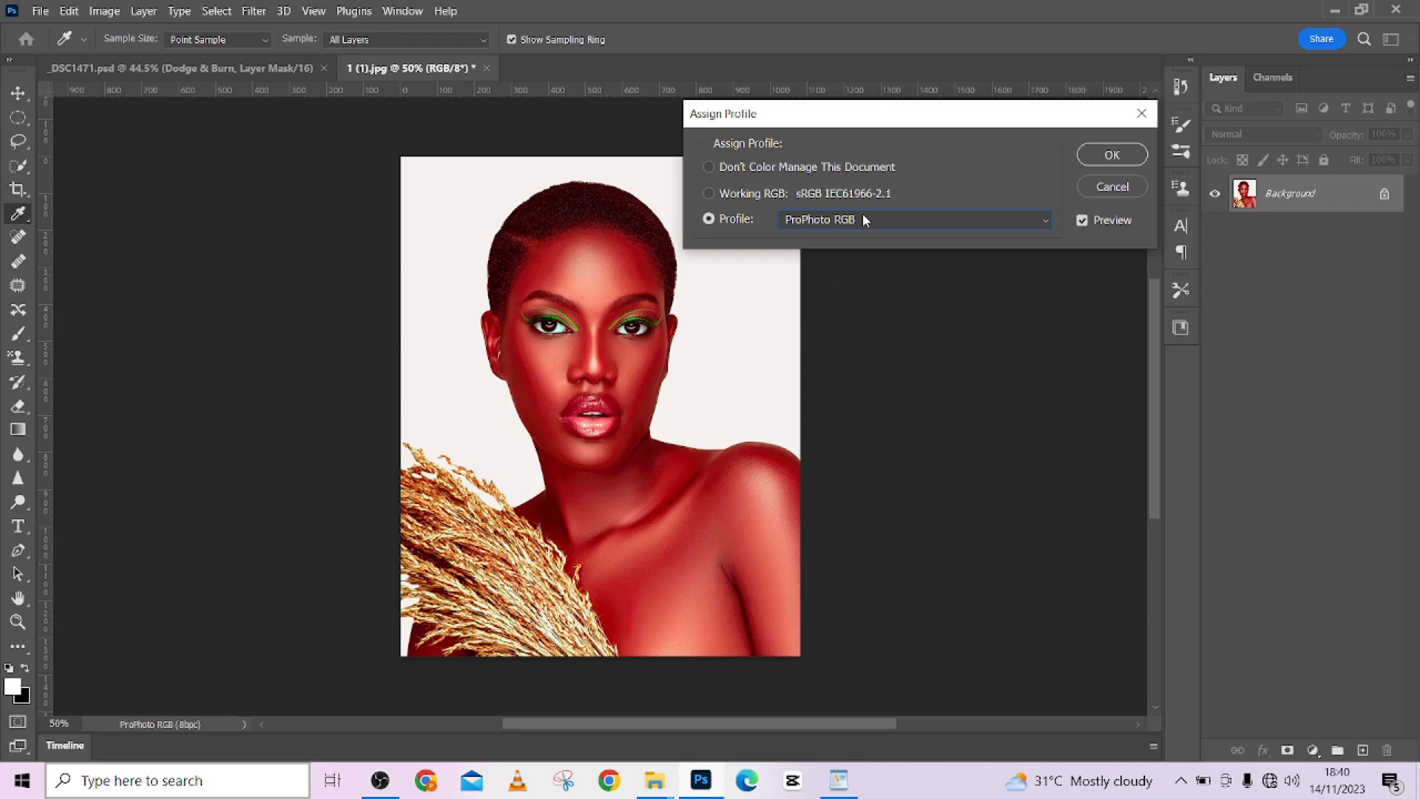
left_click(912, 219)
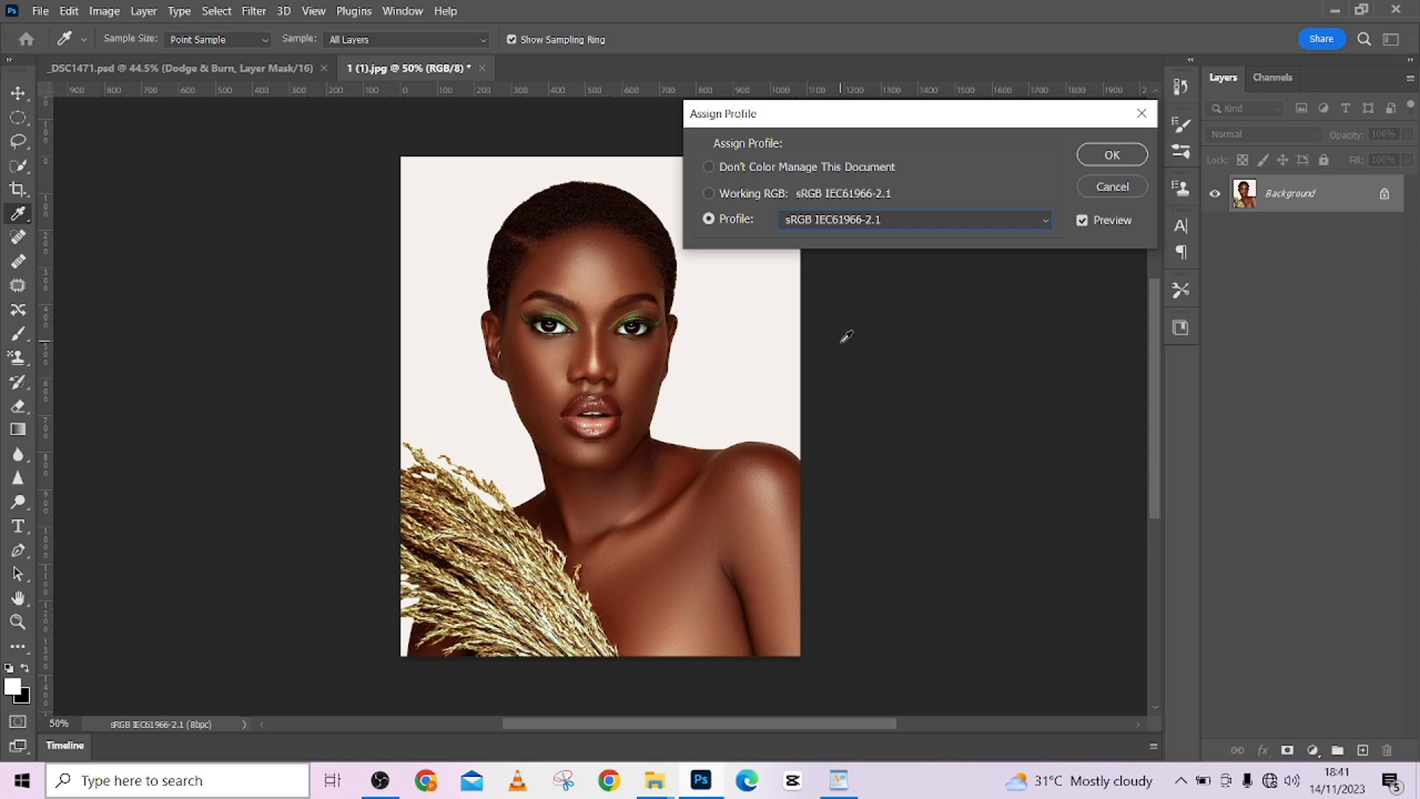
mouse_move(941, 231)
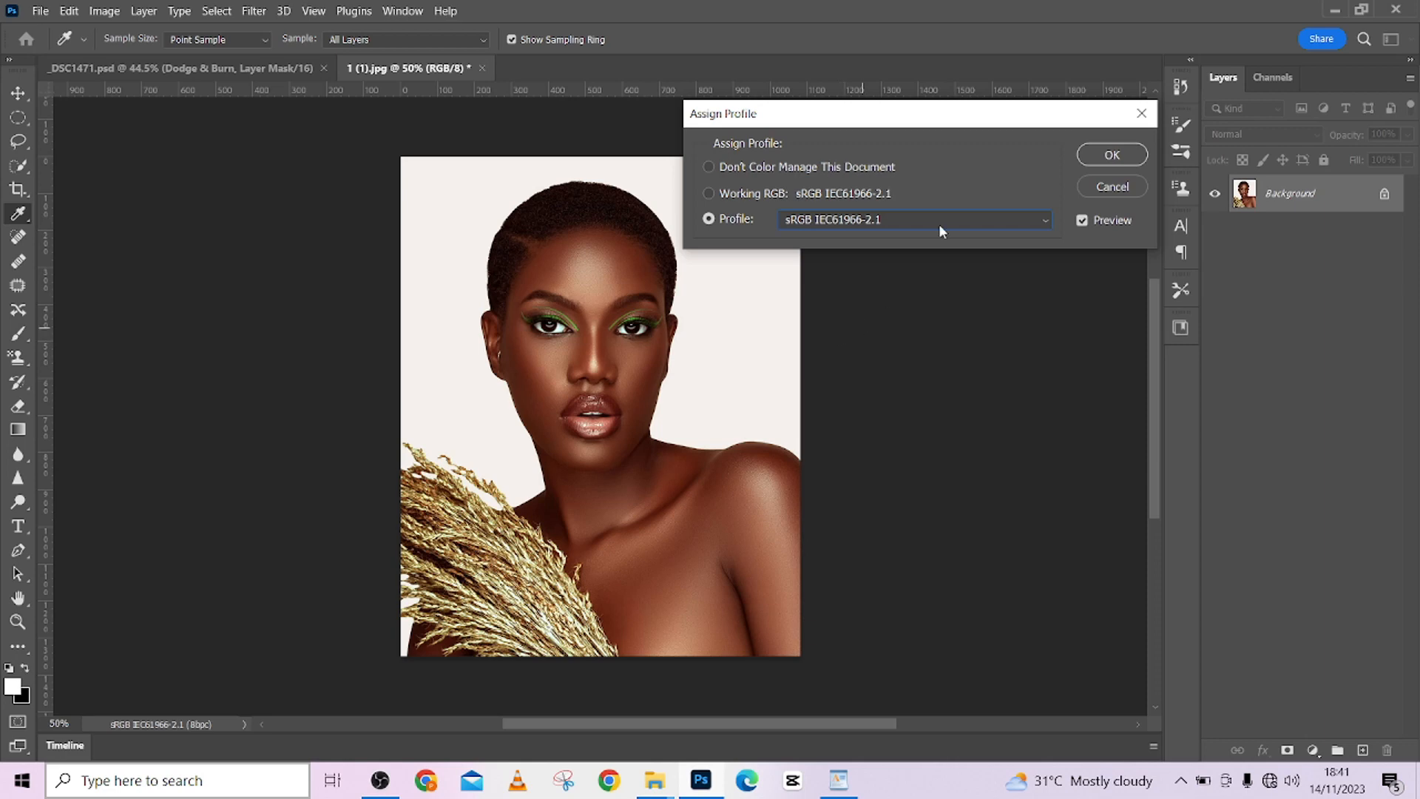
Step: Confirm sRGB IEC61966-2.1 and apply a +22 Hue/Saturation saturation boost
left_click(1110, 154)
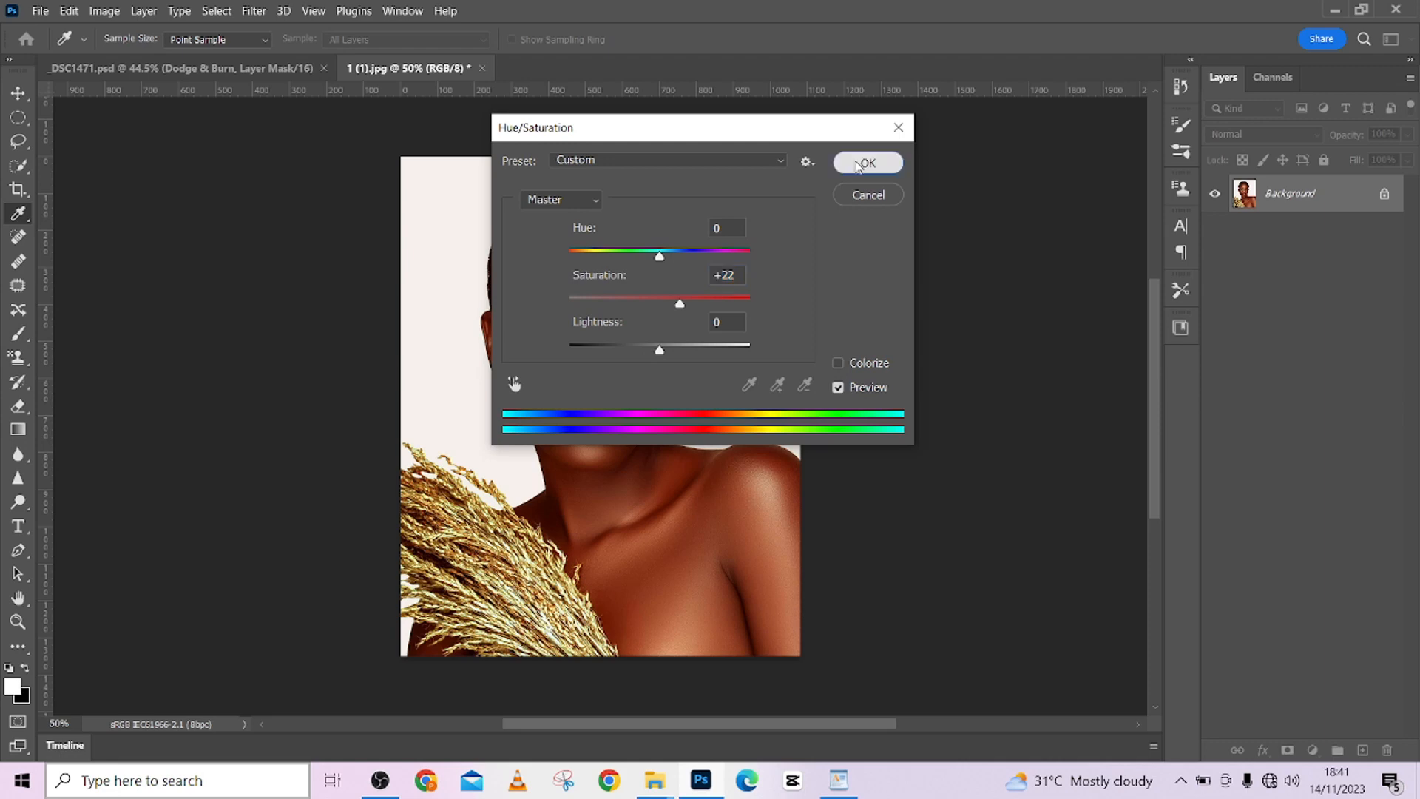
left_click(865, 162)
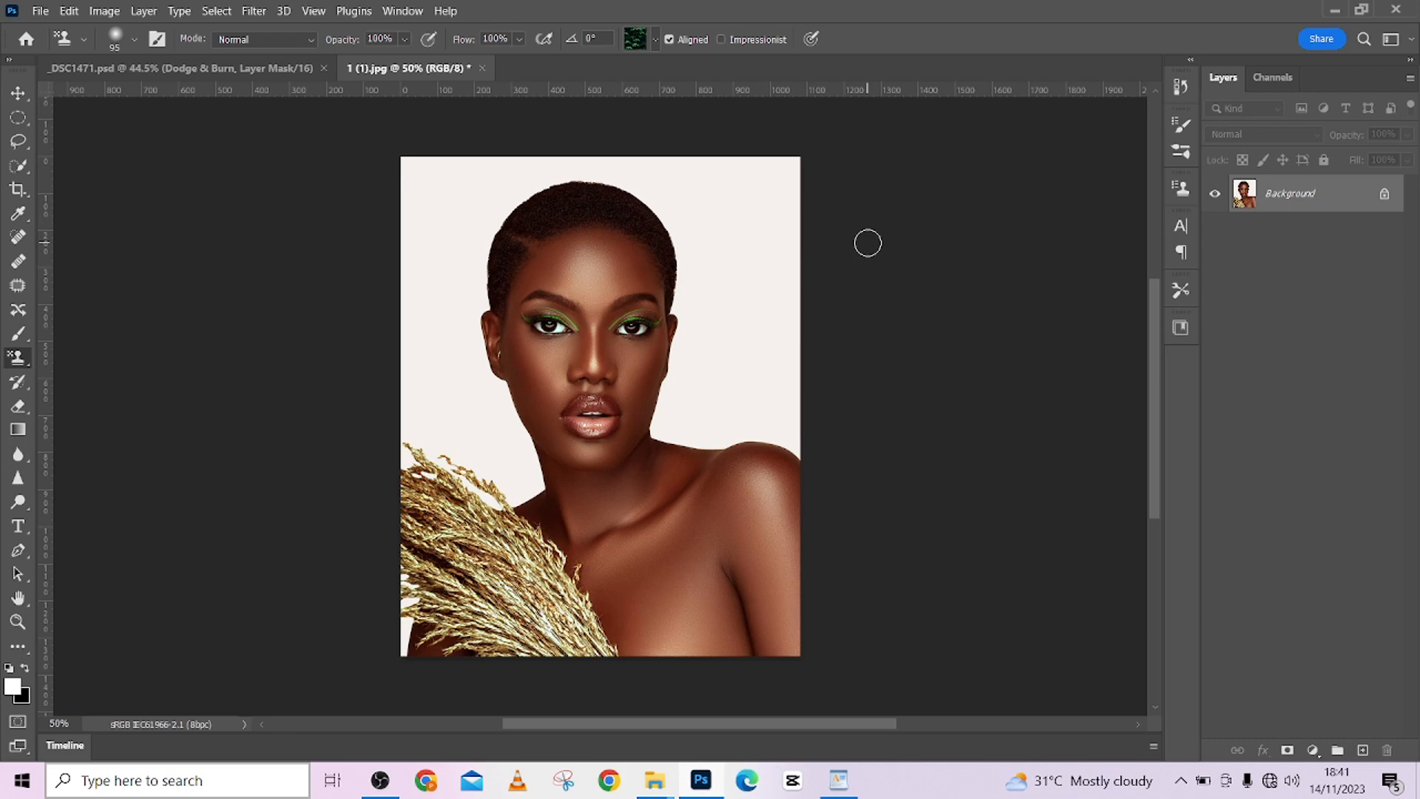
mouse_move(66, 651)
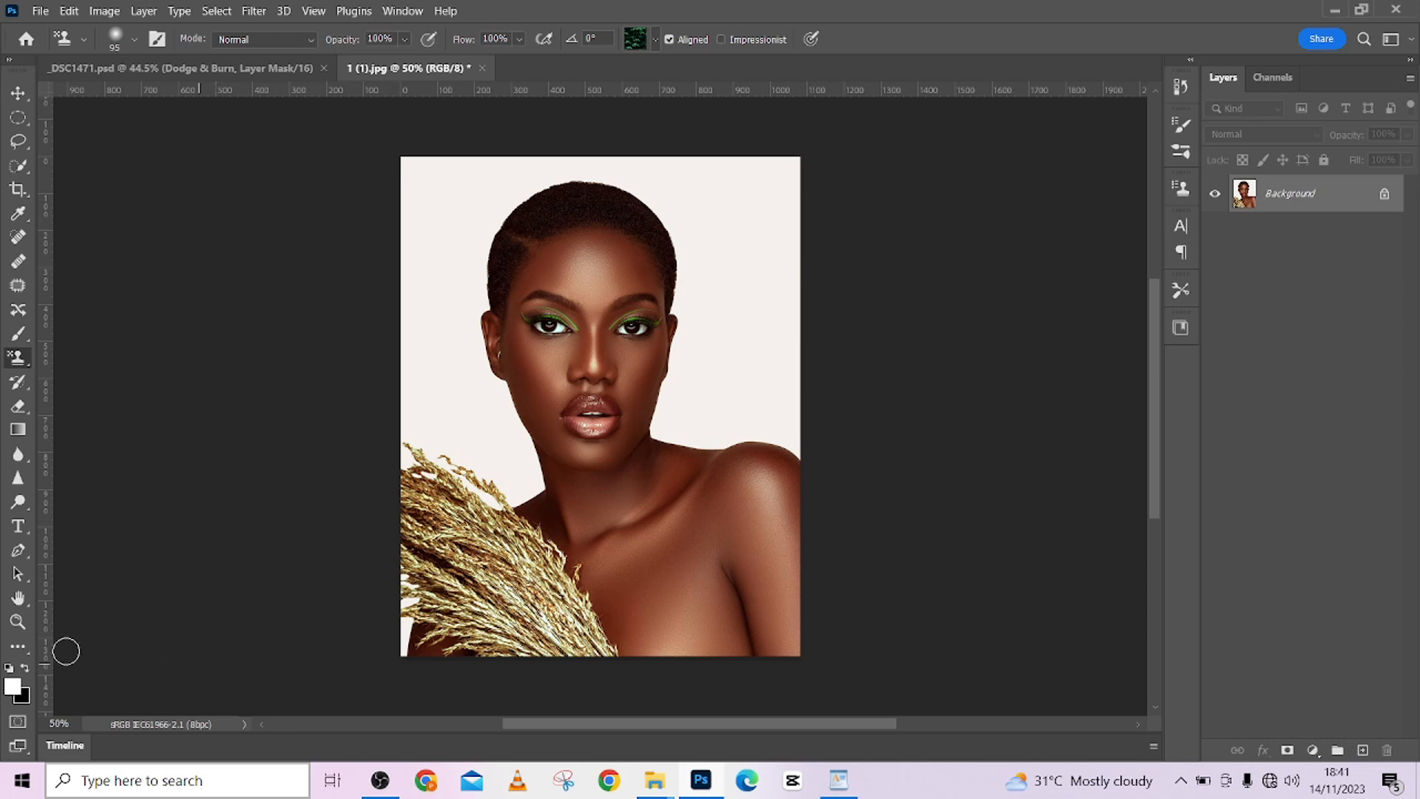
left_click(68, 11)
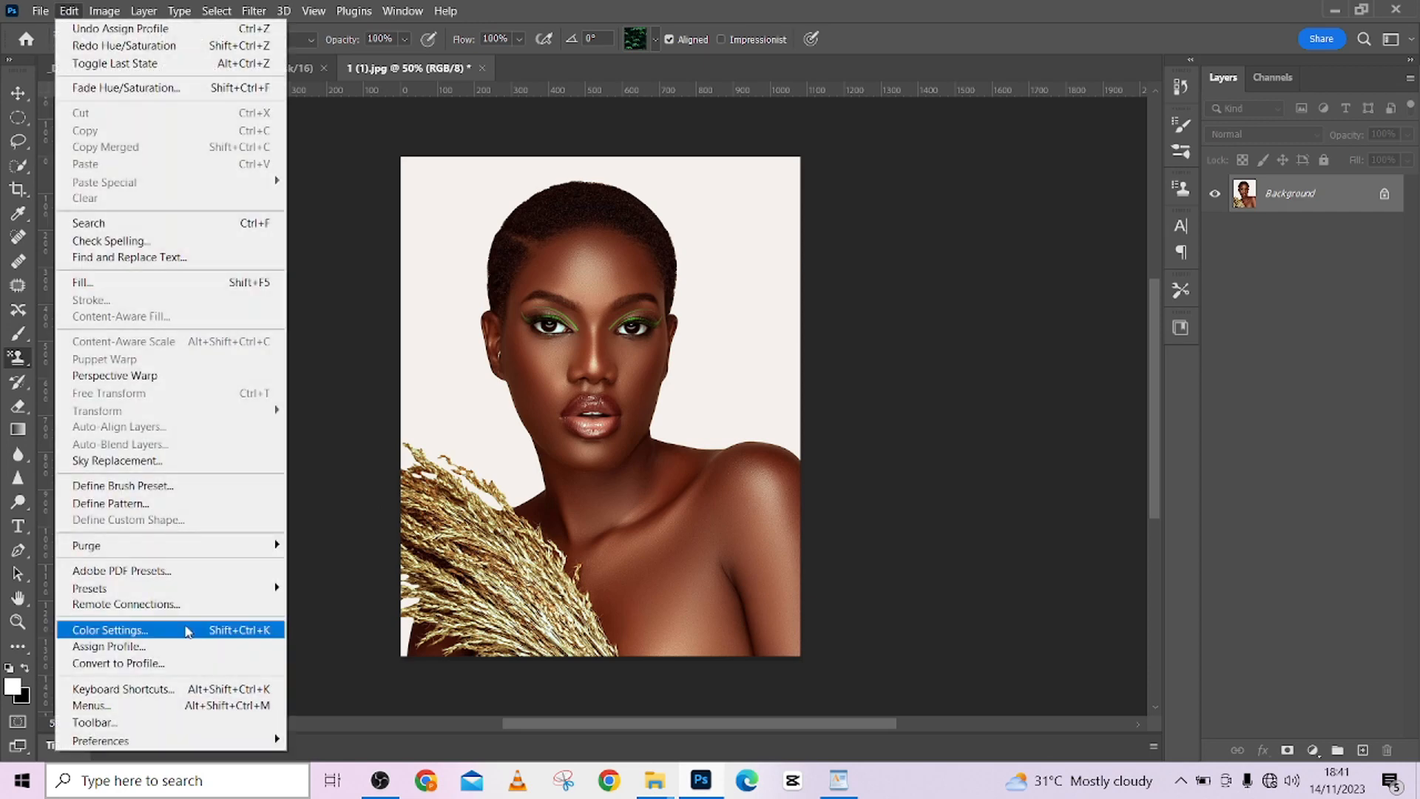
mouse_move(107, 645)
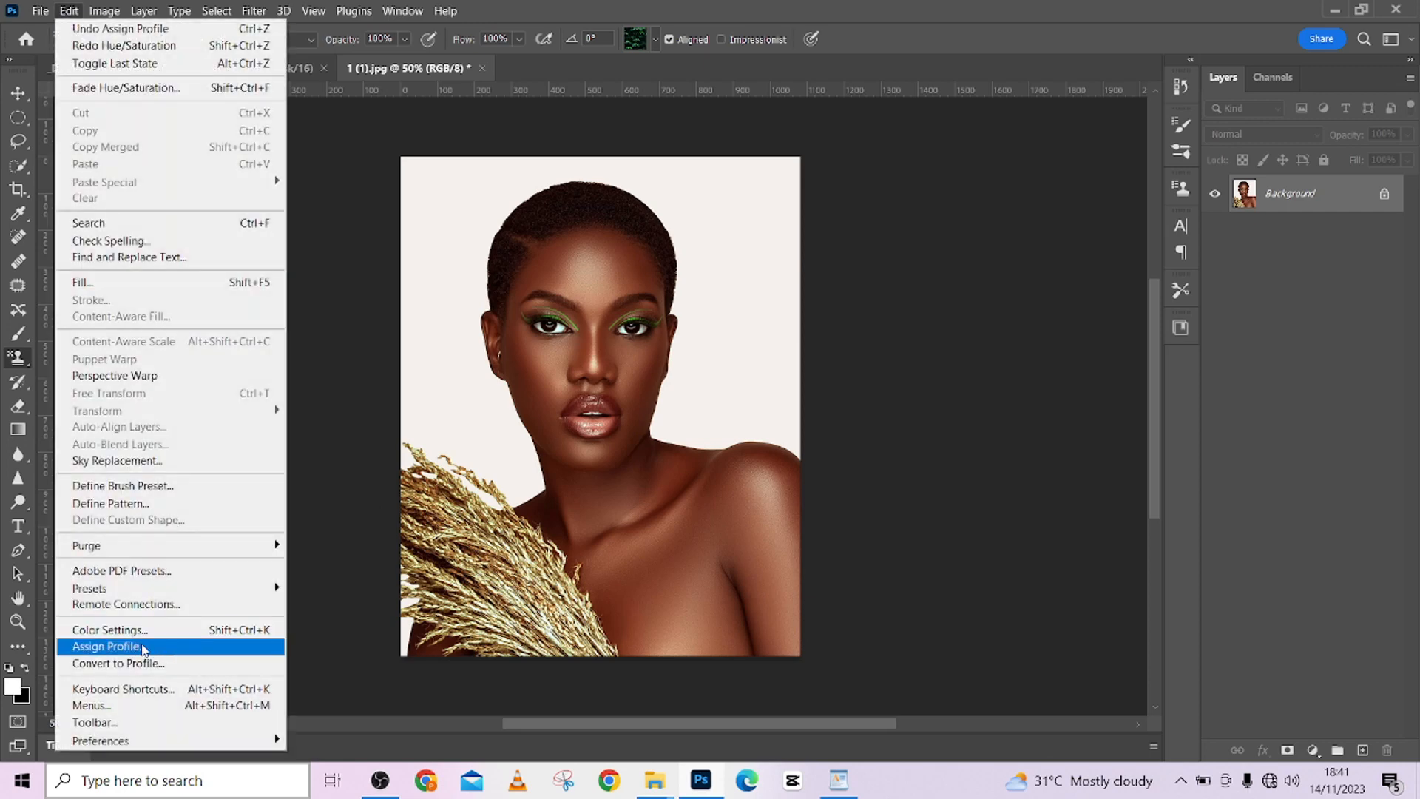
left_click(107, 646)
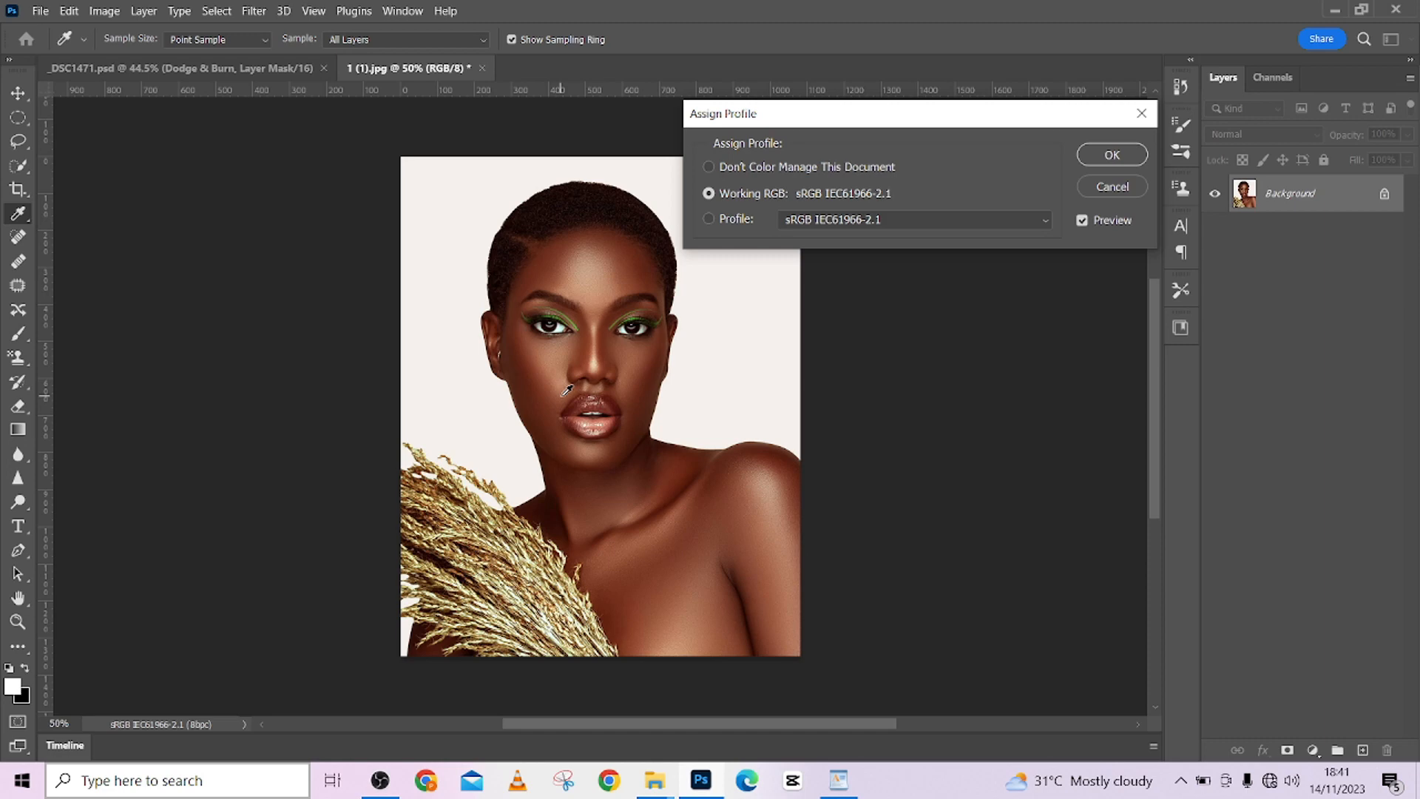
mouse_move(532, 387)
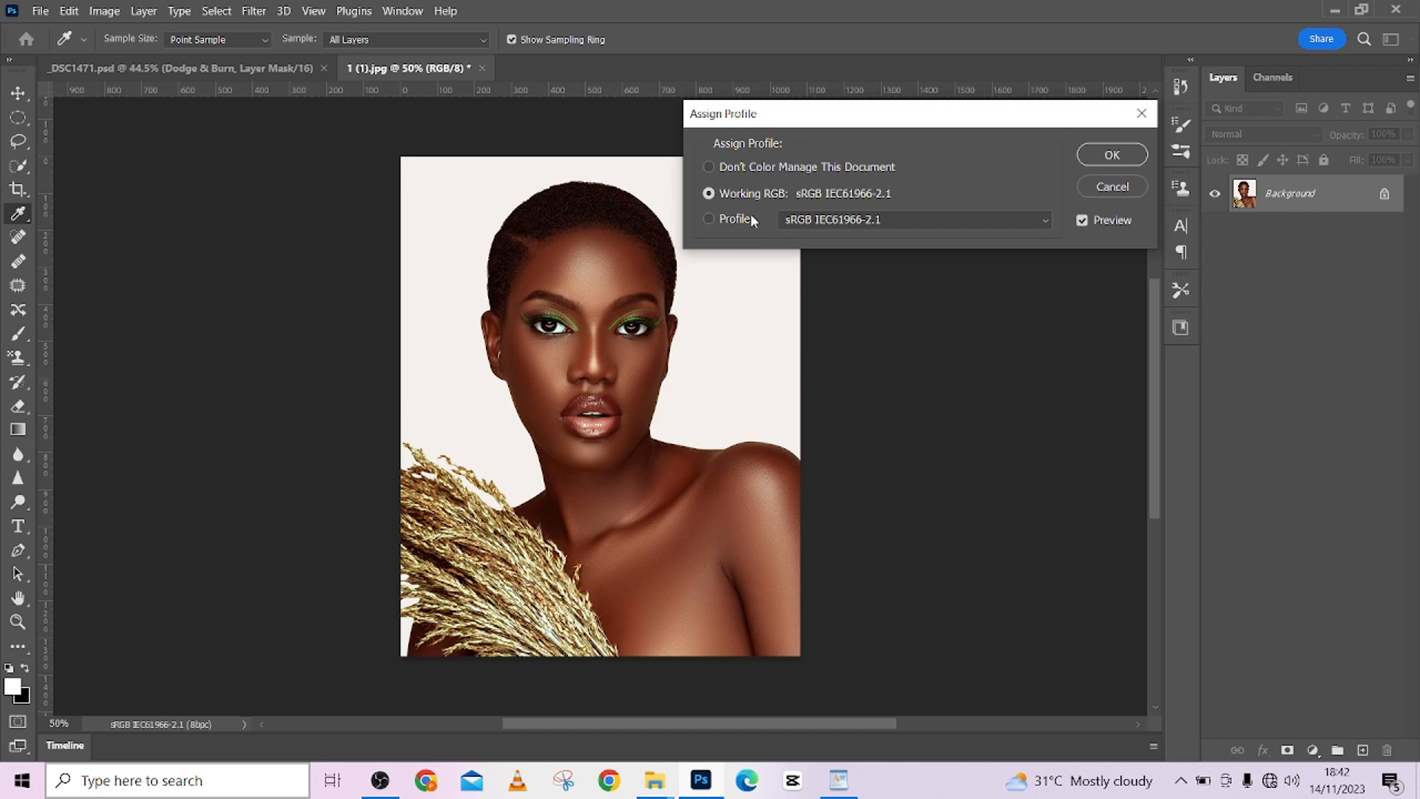
mouse_move(766, 207)
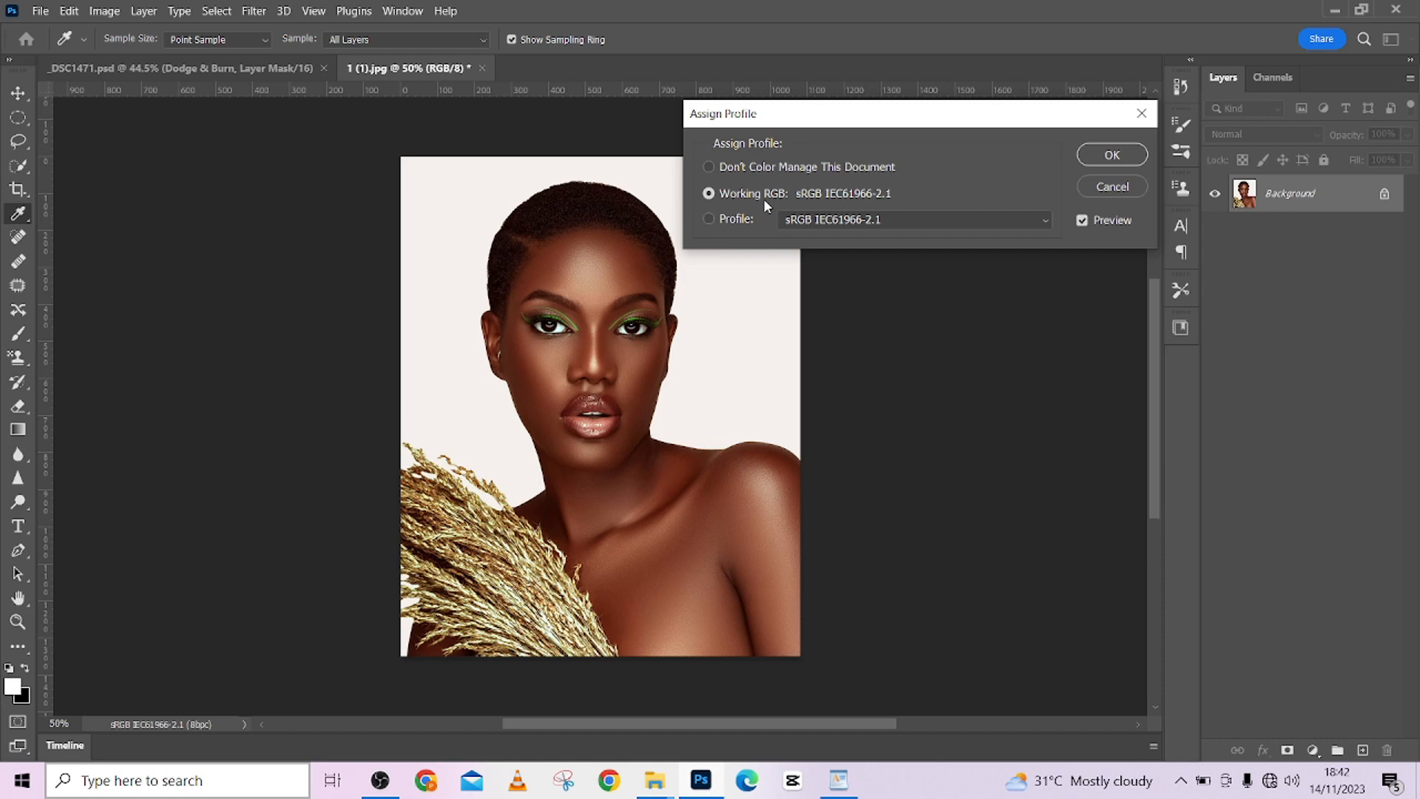
left_click(709, 167)
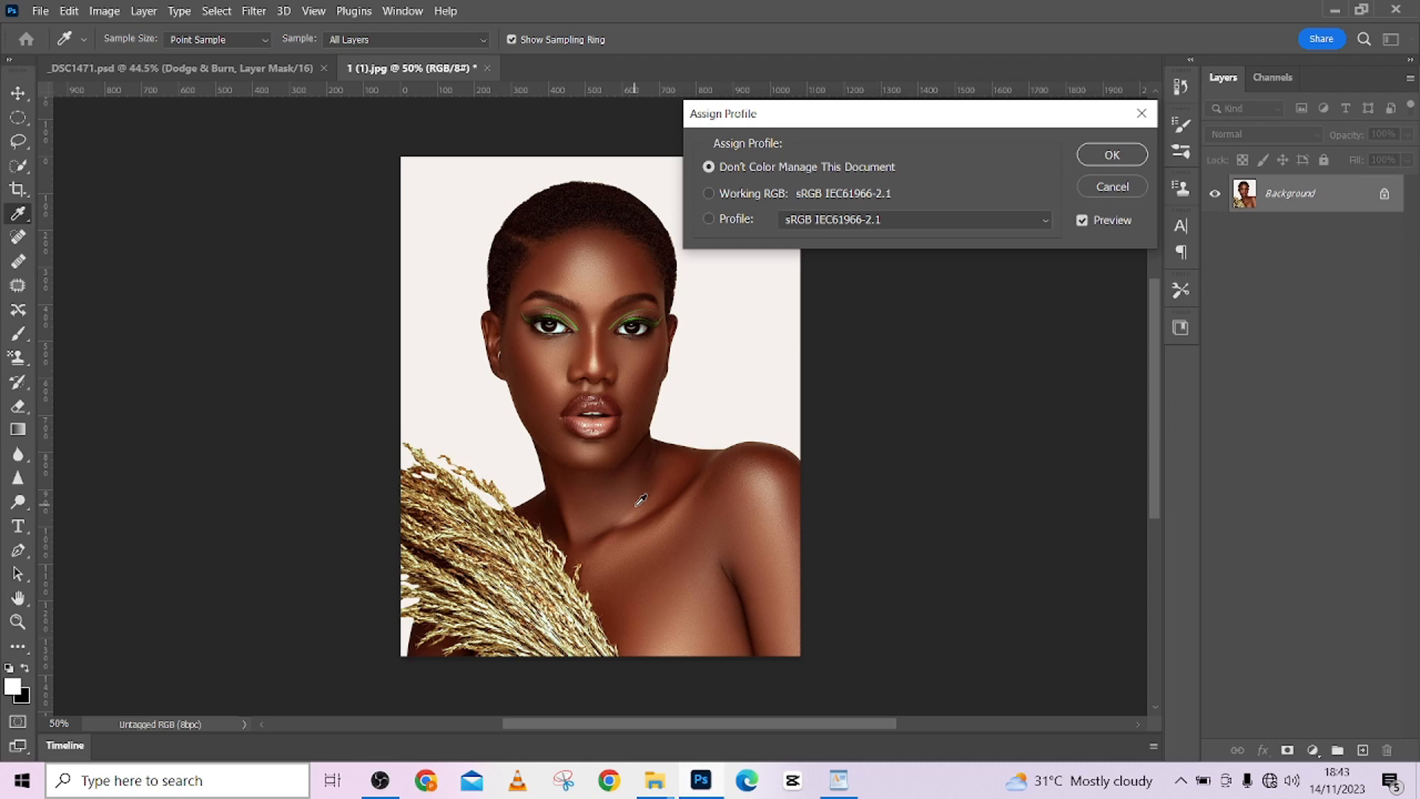
mouse_move(860, 344)
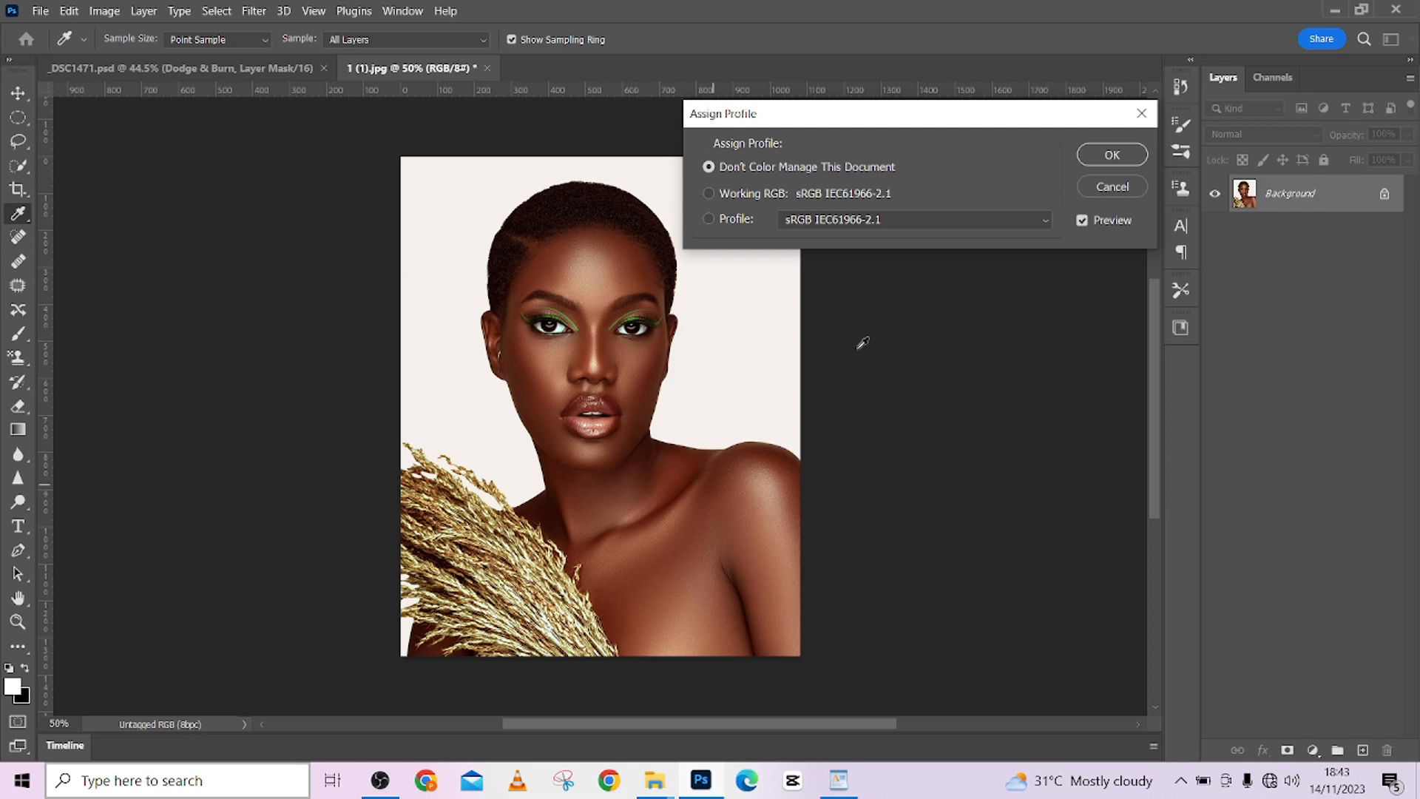
mouse_move(894, 177)
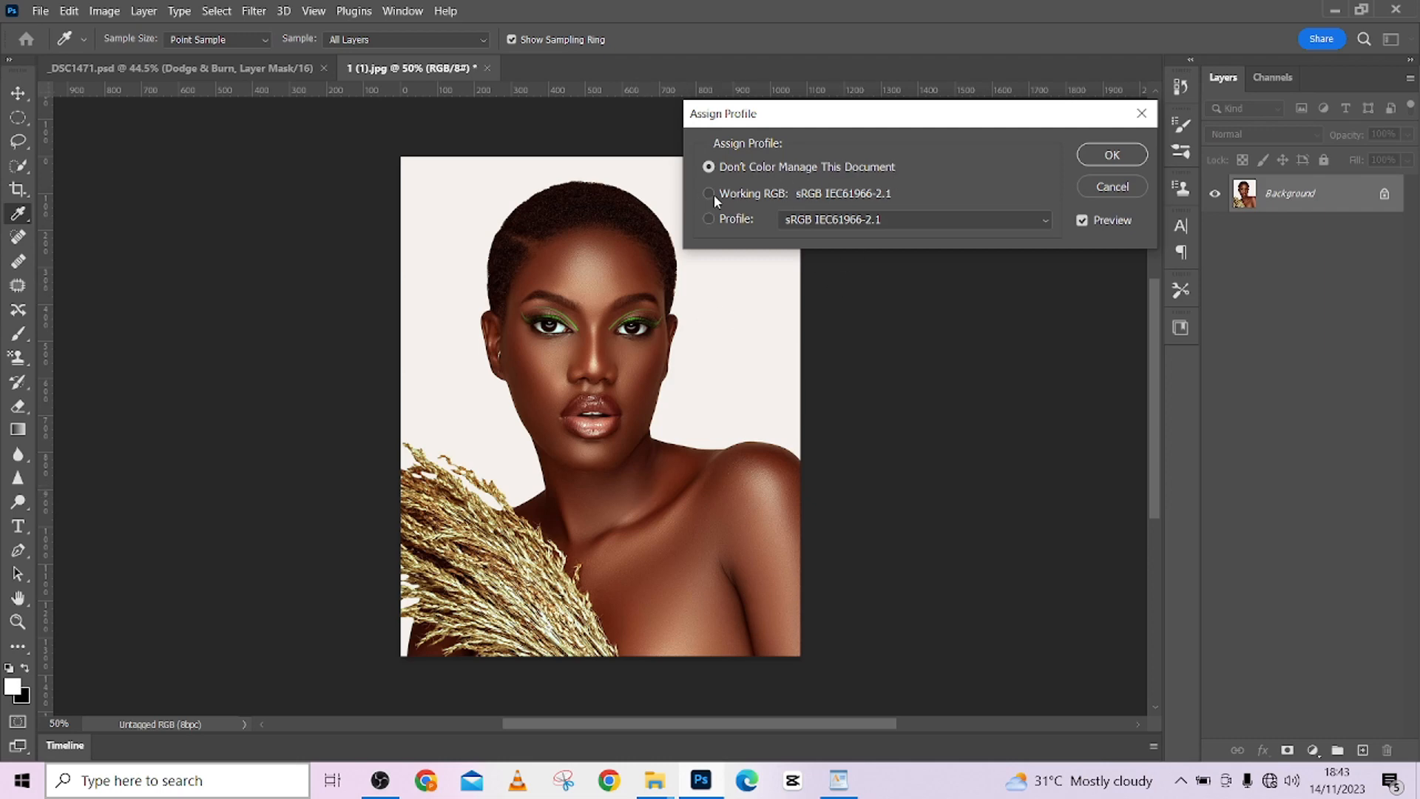
left_click(709, 193)
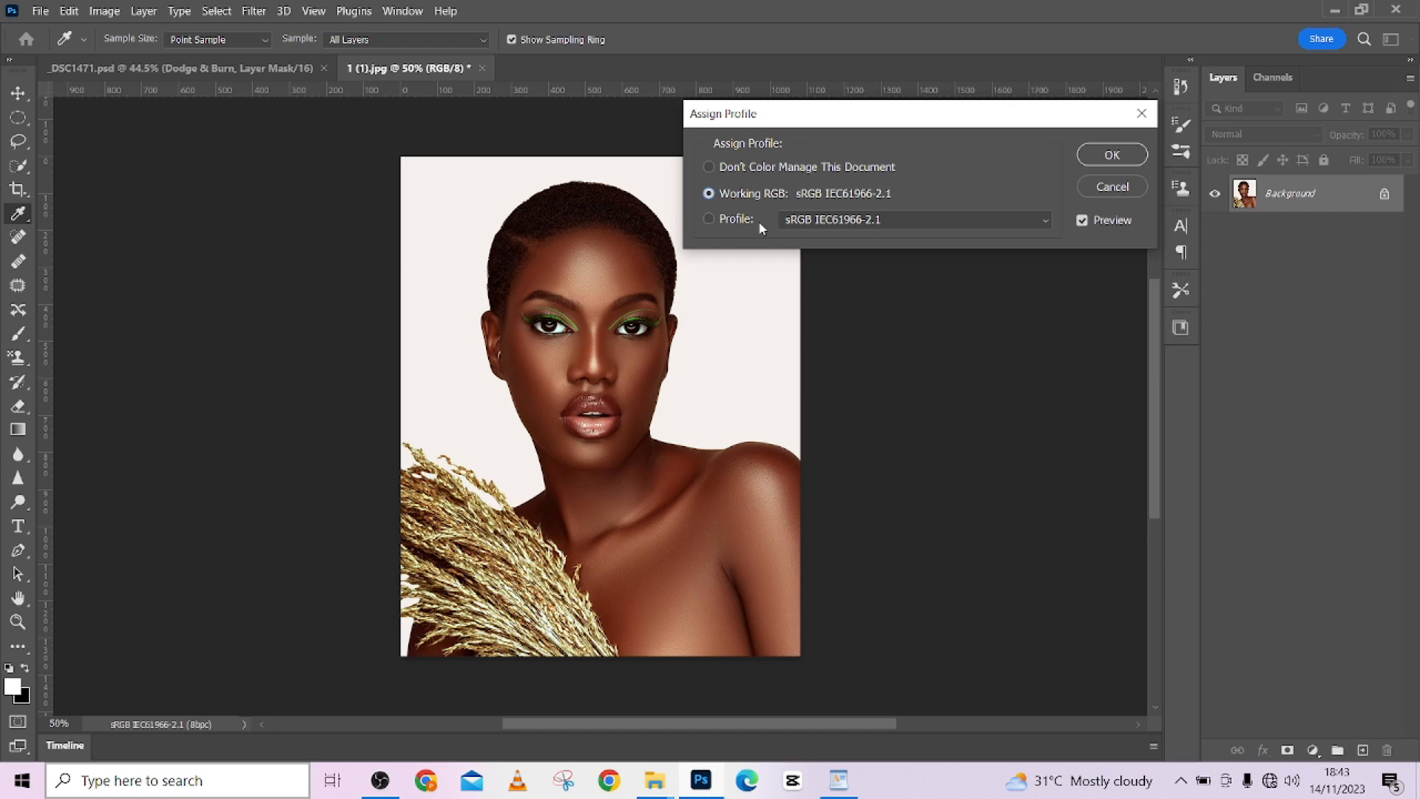
left_click(1111, 154)
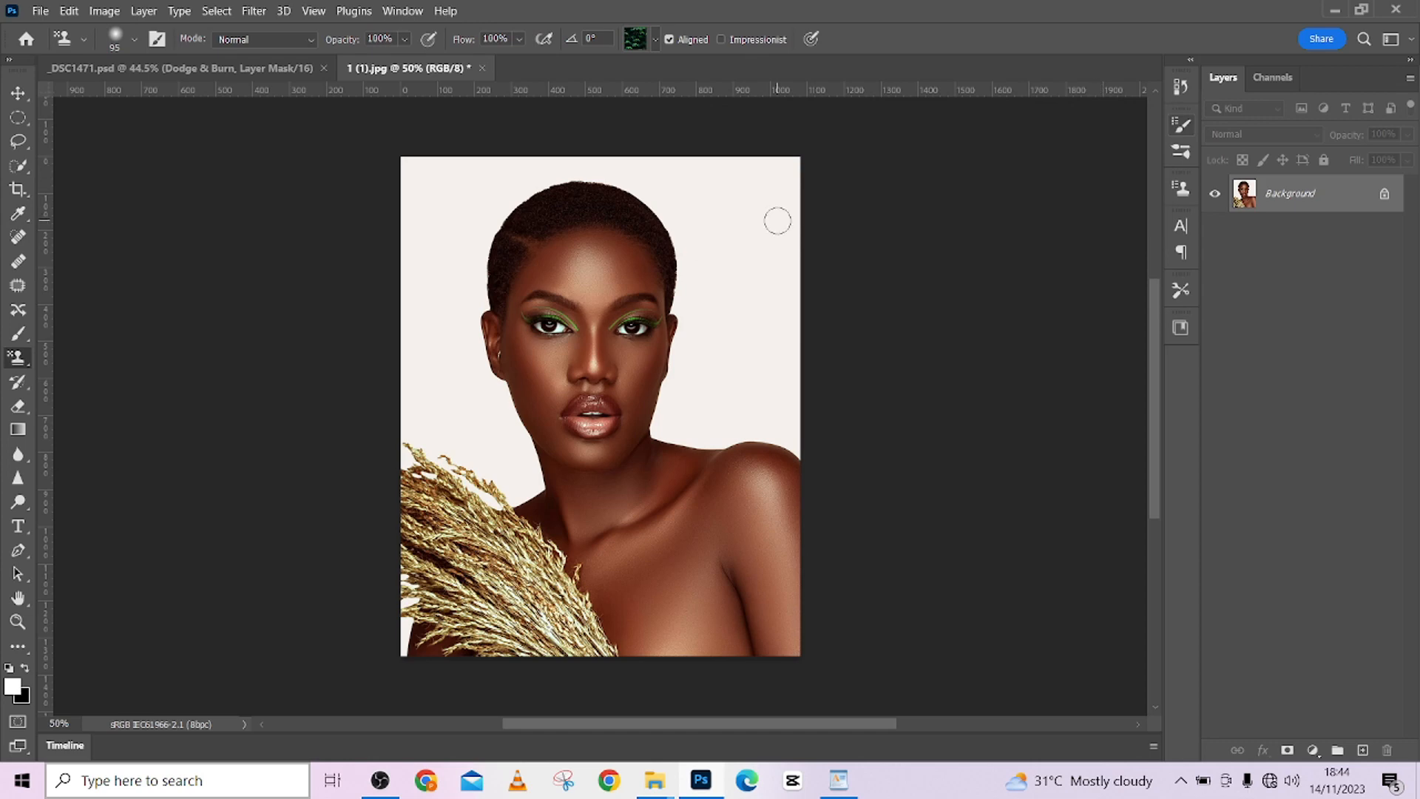
mouse_move(235, 124)
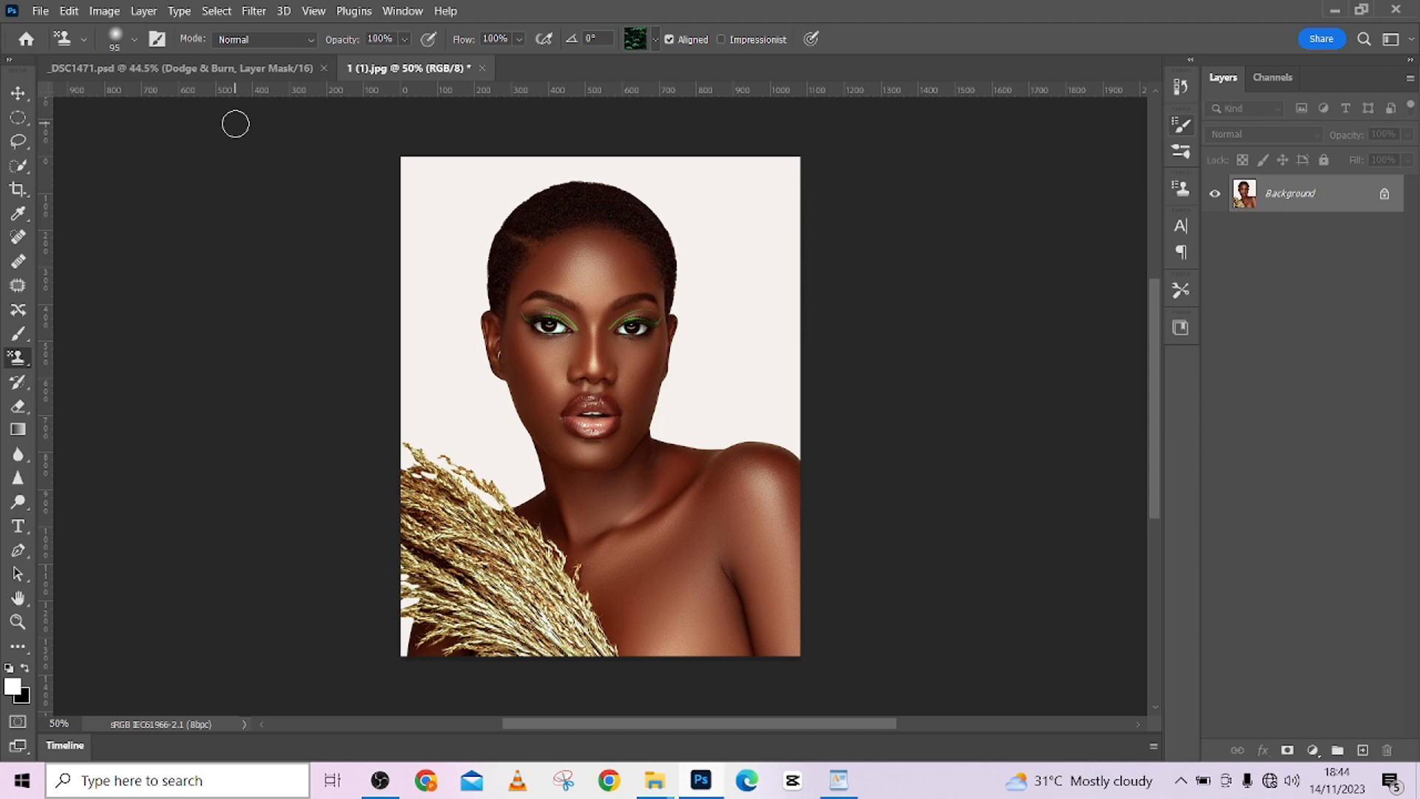
mouse_move(273, 155)
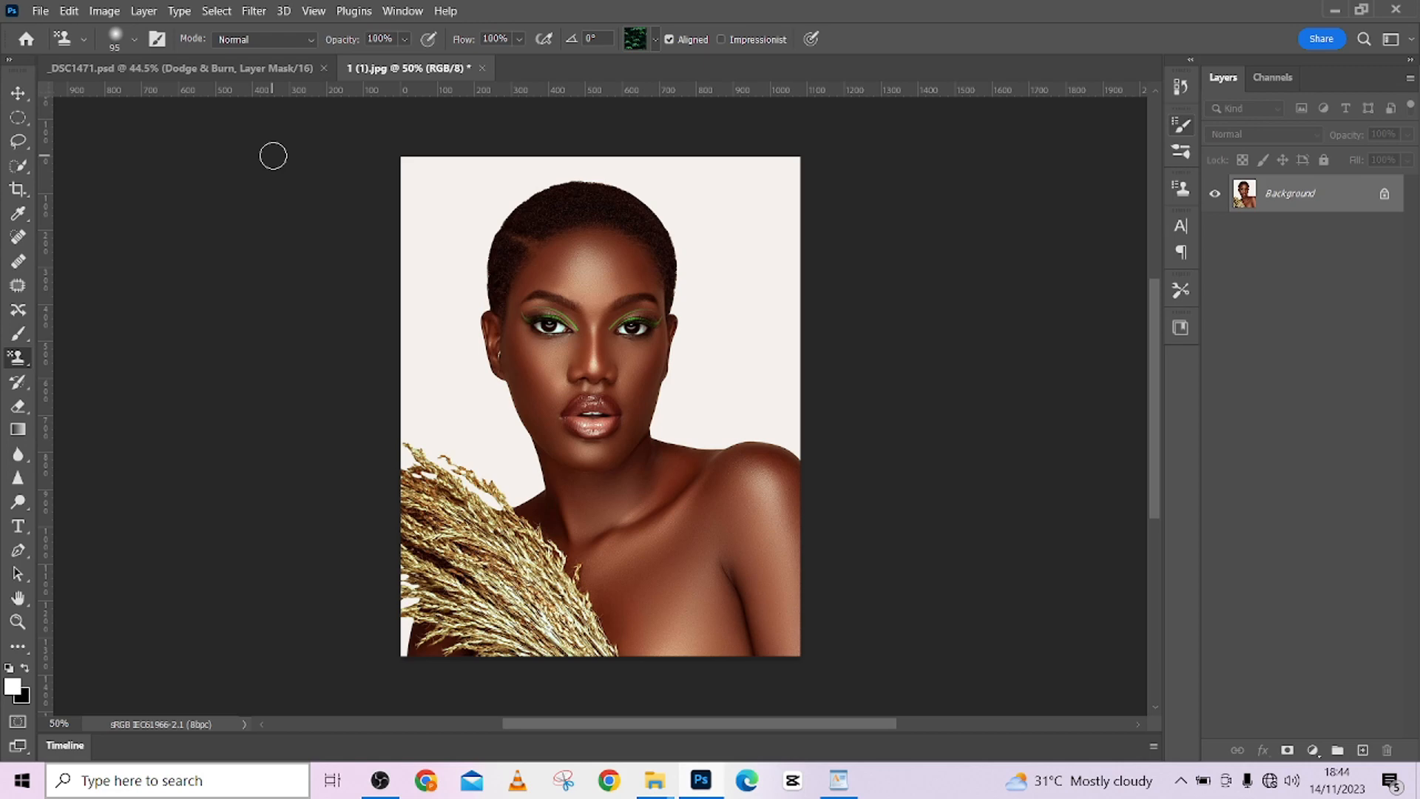
mouse_move(16, 18)
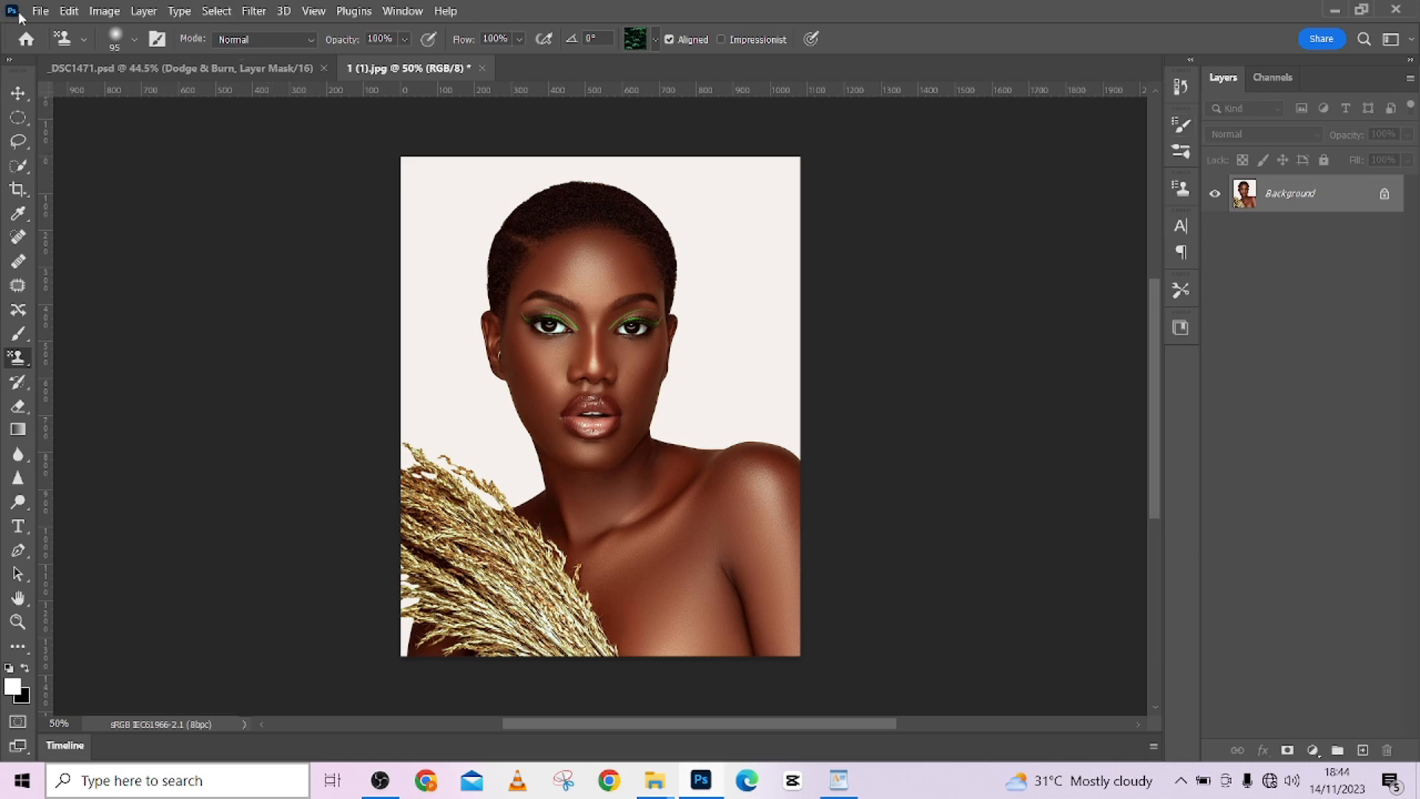
Step: Open Save for Web (Legacy) as JPEG Maximum quality 100, zoomed out to show the whole portrait
left_click(40, 11)
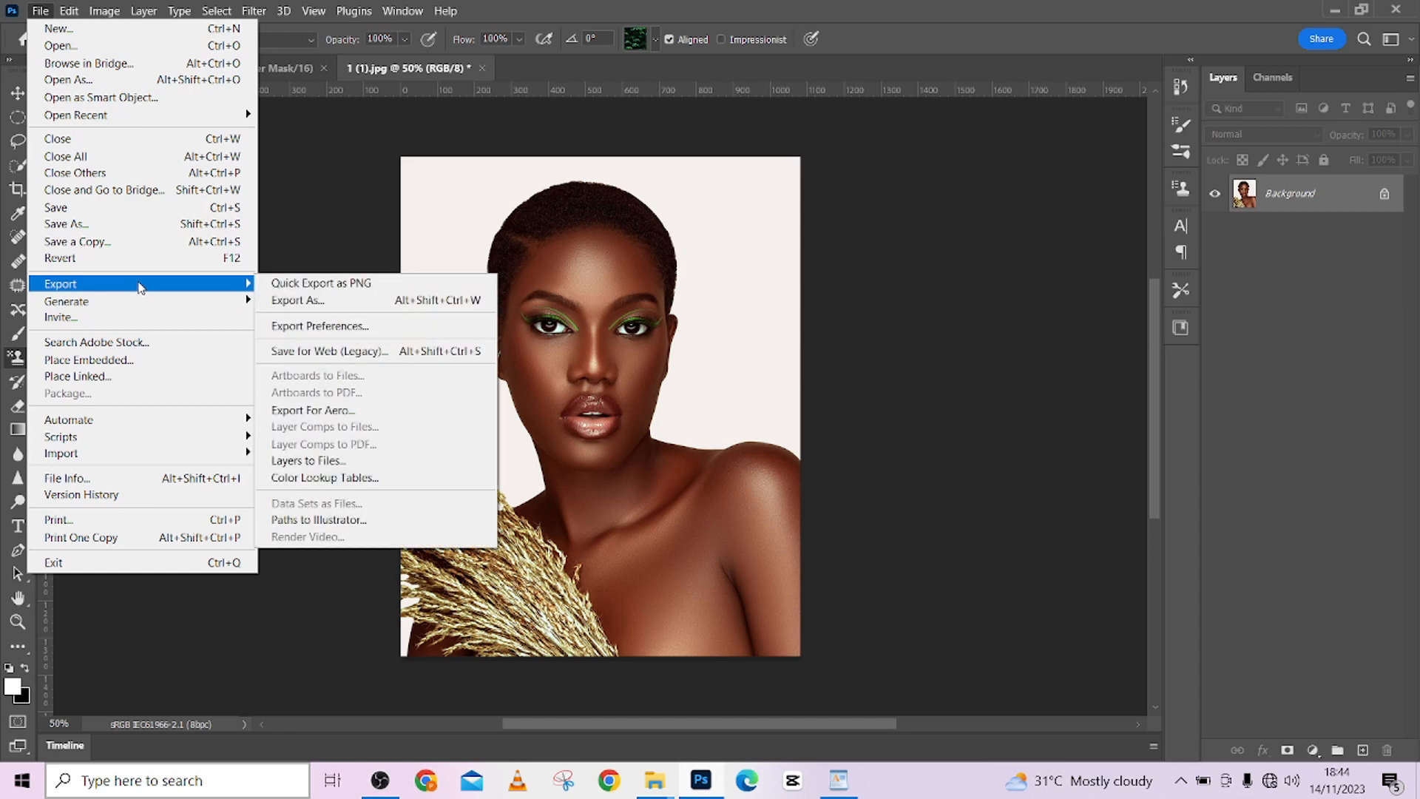
mouse_move(356, 304)
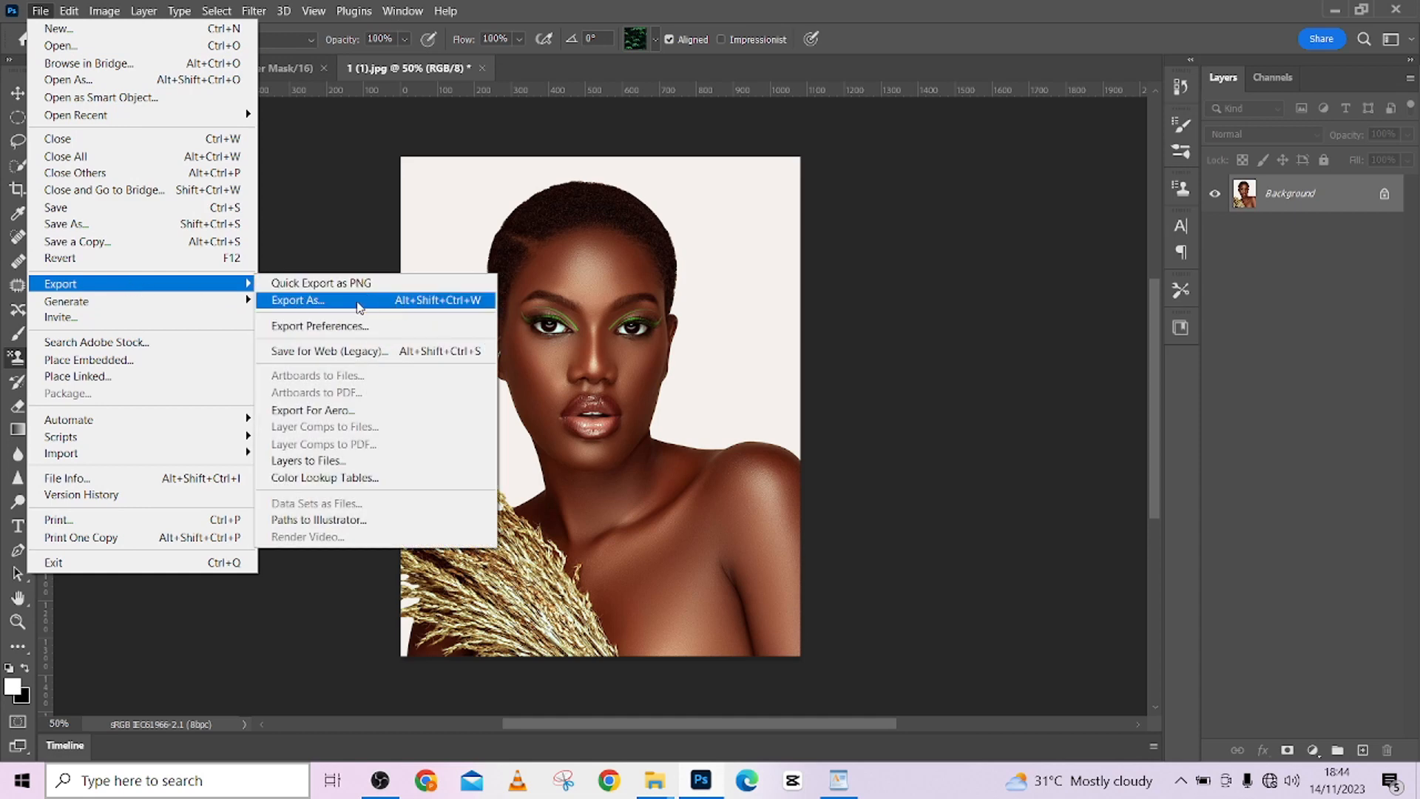
mouse_move(323, 351)
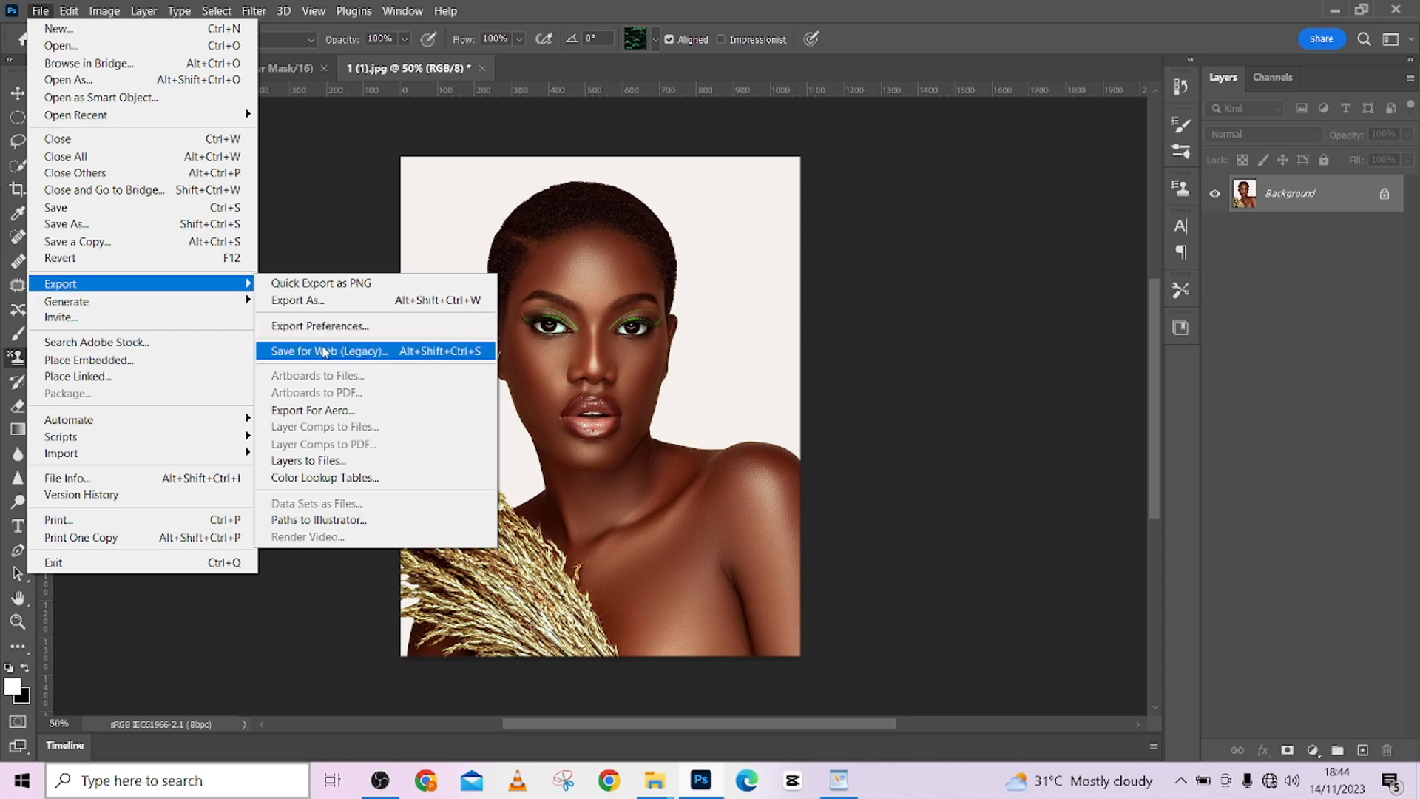
left_click(329, 350)
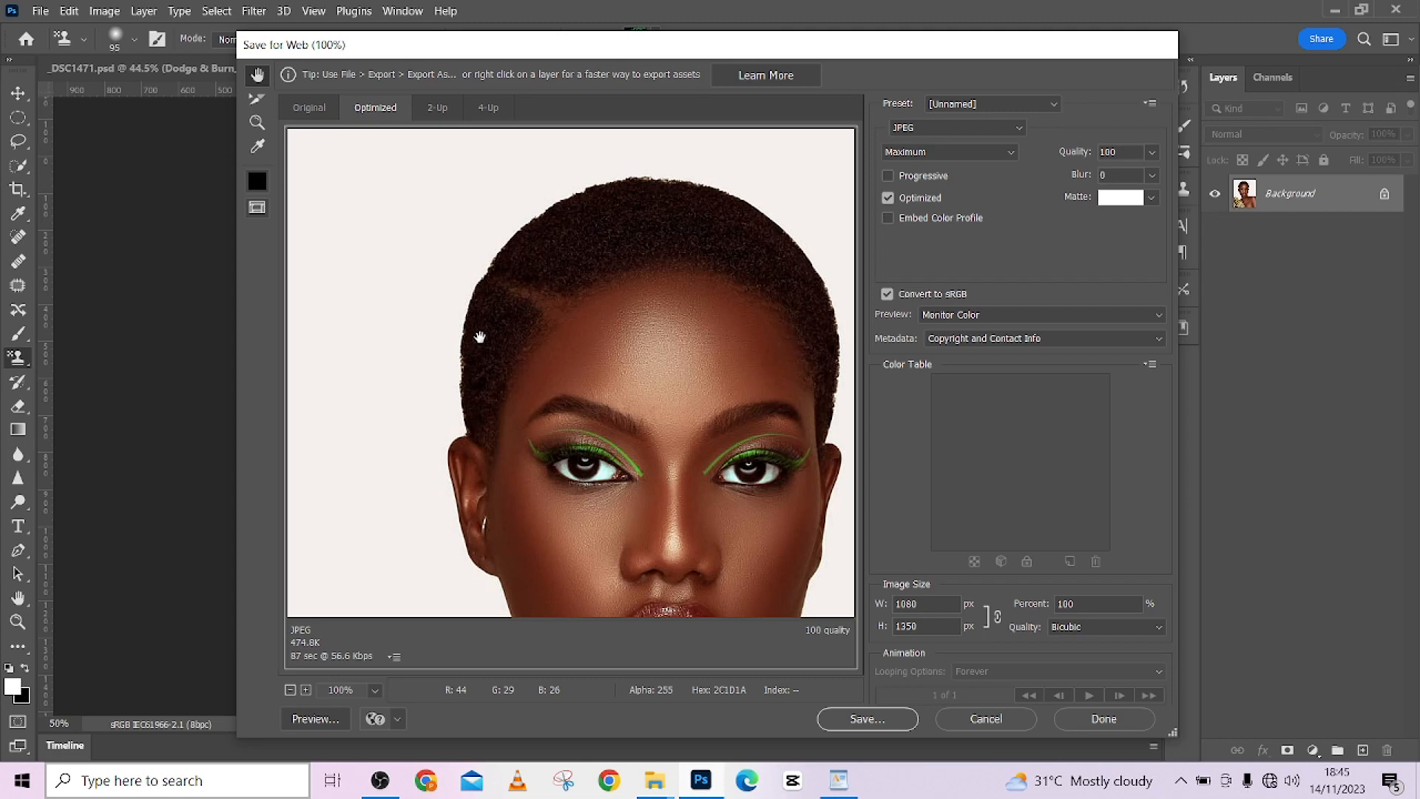
mouse_move(375, 415)
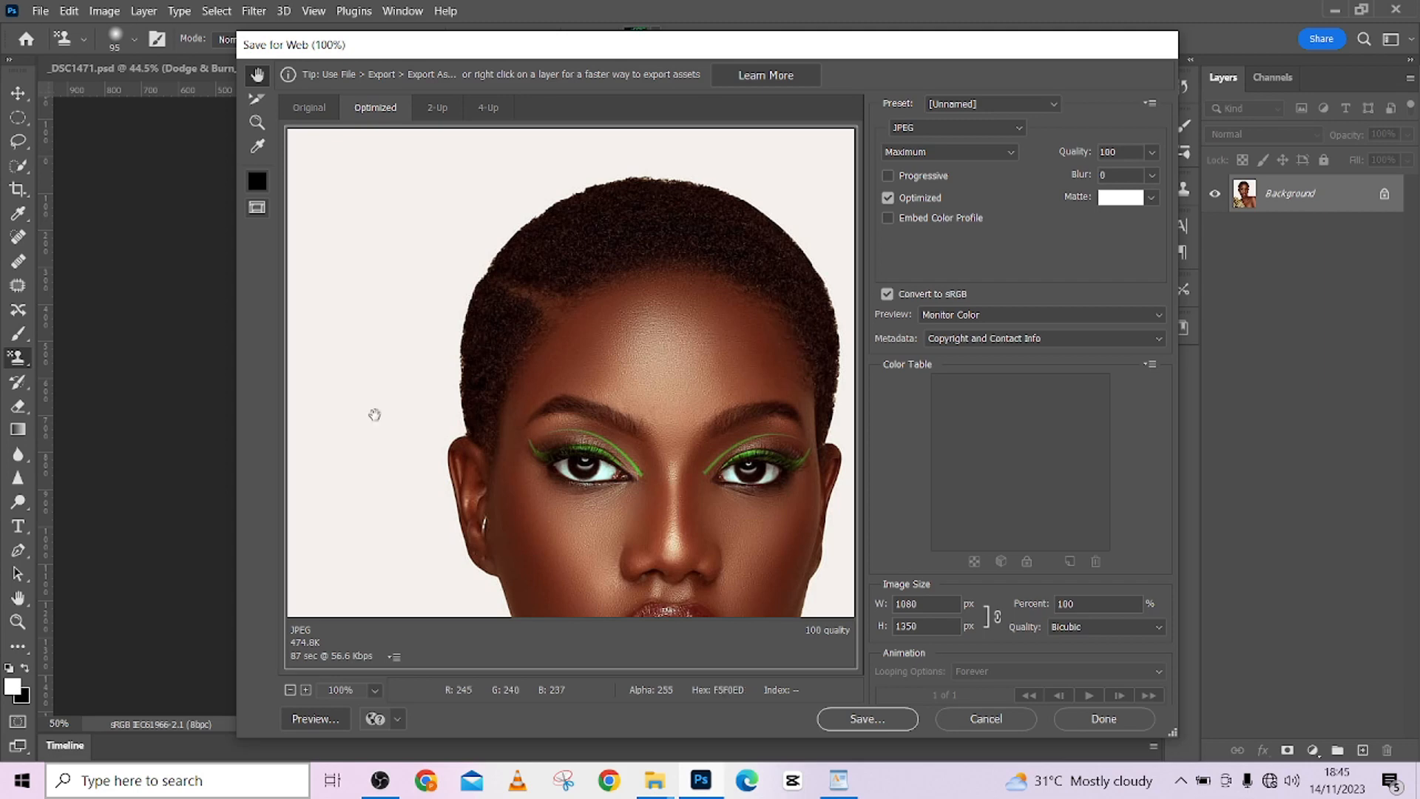
left_click(291, 690)
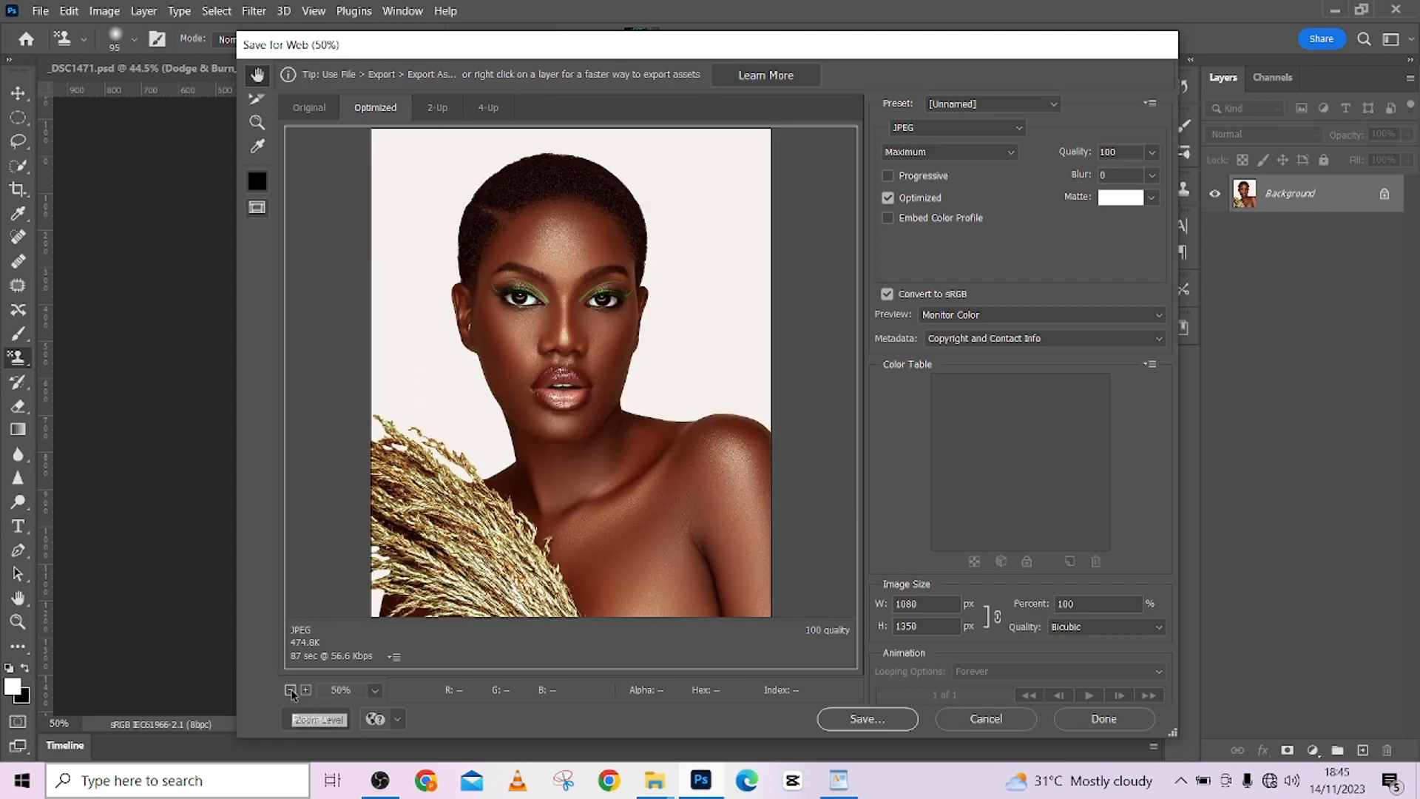
left_click(291, 690)
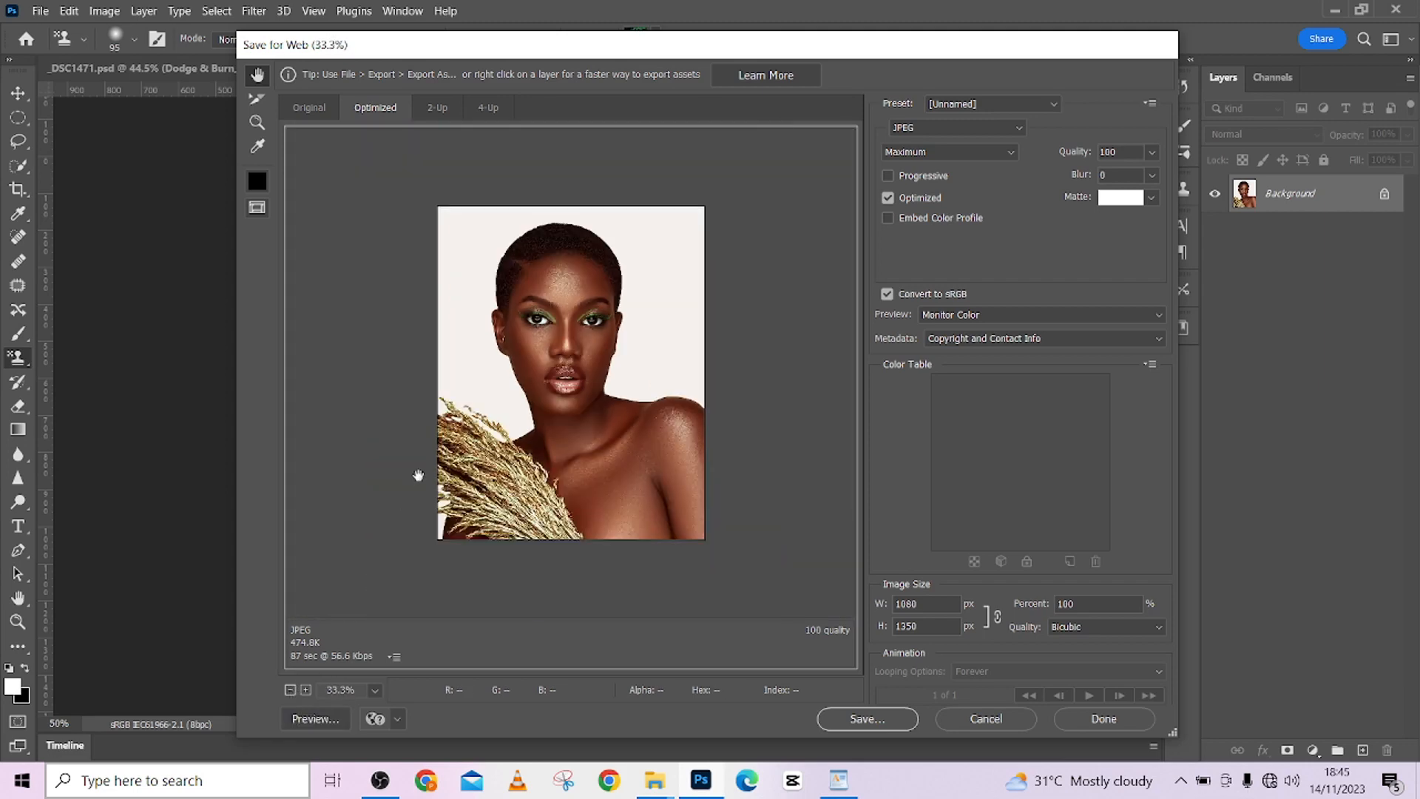